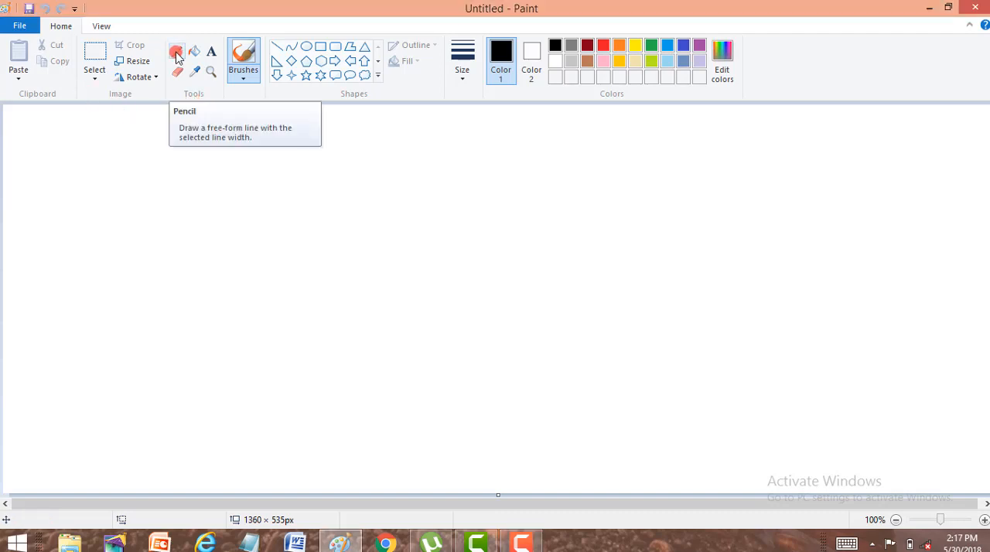
- Pick the blue swatch in the Colors palette as the brush colour
left_click(86, 150)
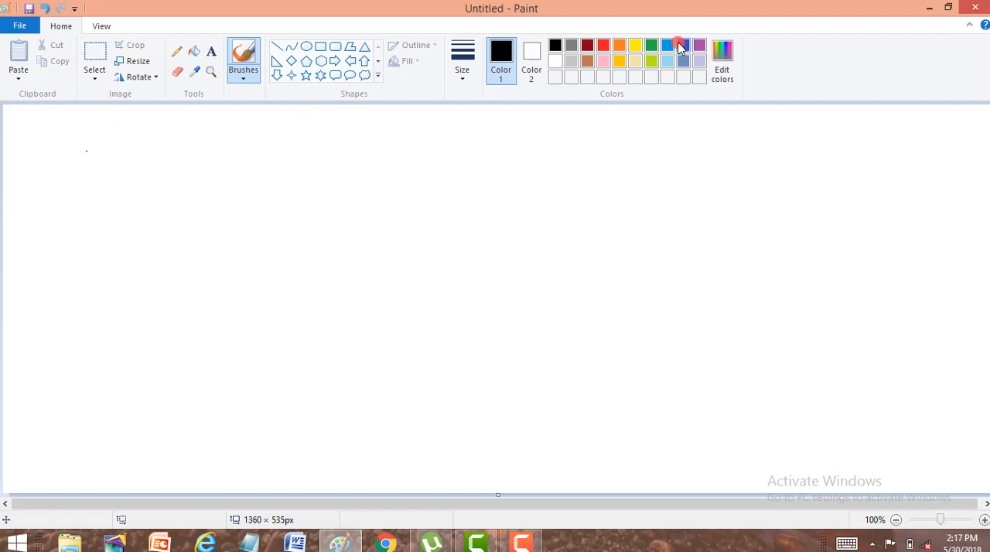
left_click(681, 46)
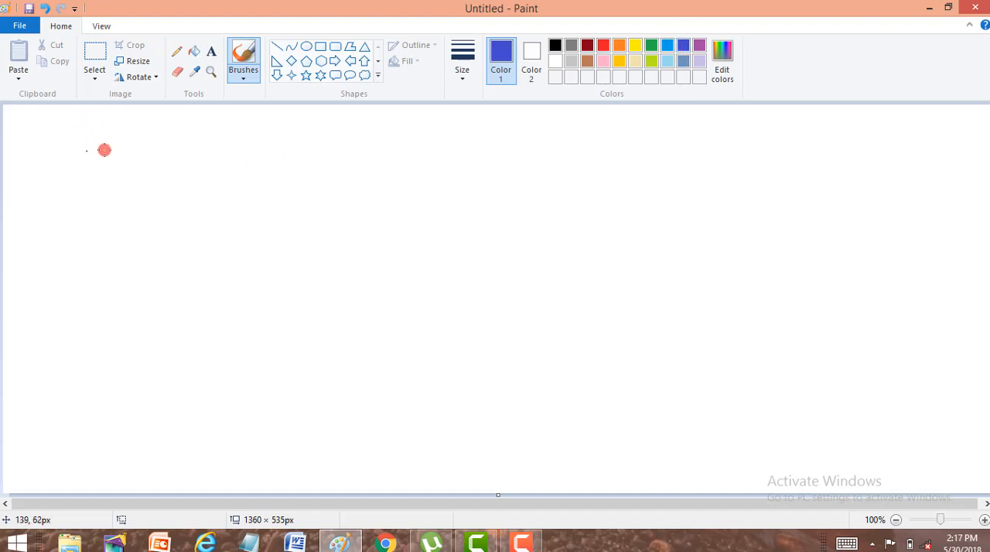
- Handwrite 'HCF of (3^317+1, 3^317−1)' across the top left of the canvas
left_click_drag(105, 151, 153, 154)
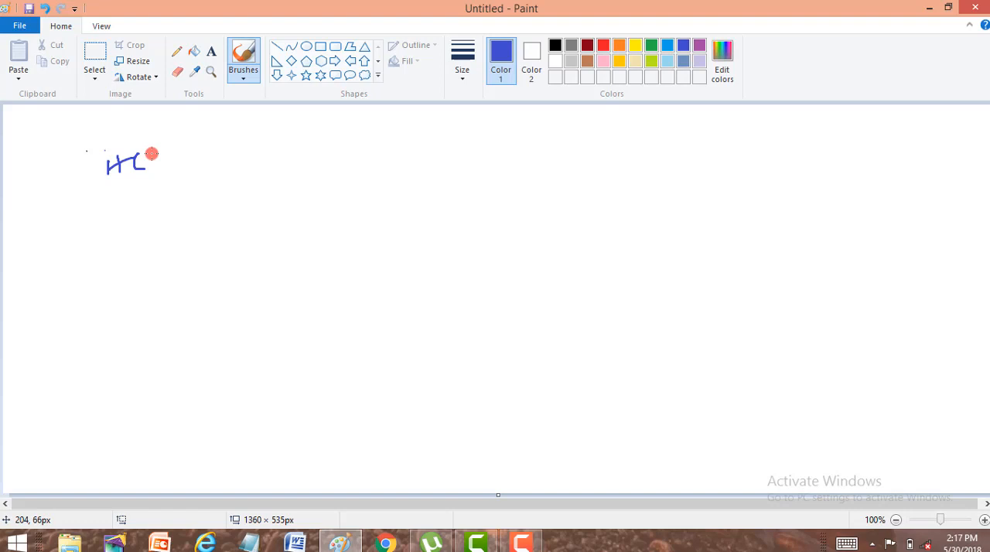
left_click_drag(155, 153, 201, 155)
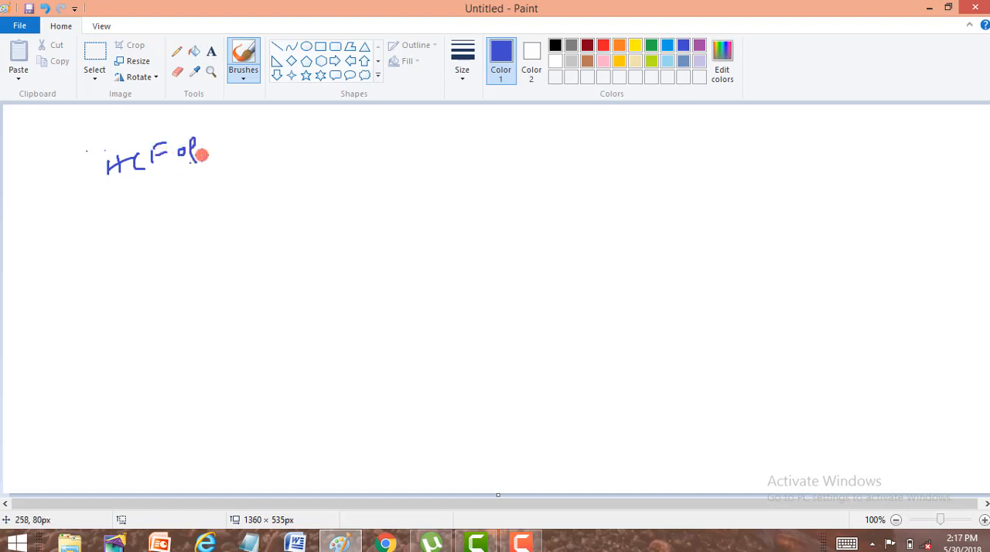
left_click_drag(205, 155, 259, 135)
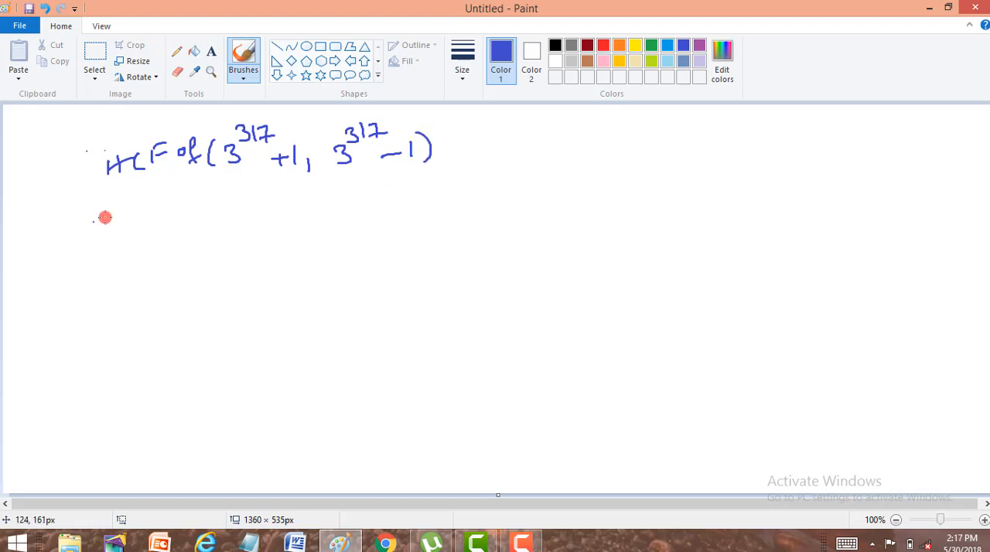
mouse_move(63, 211)
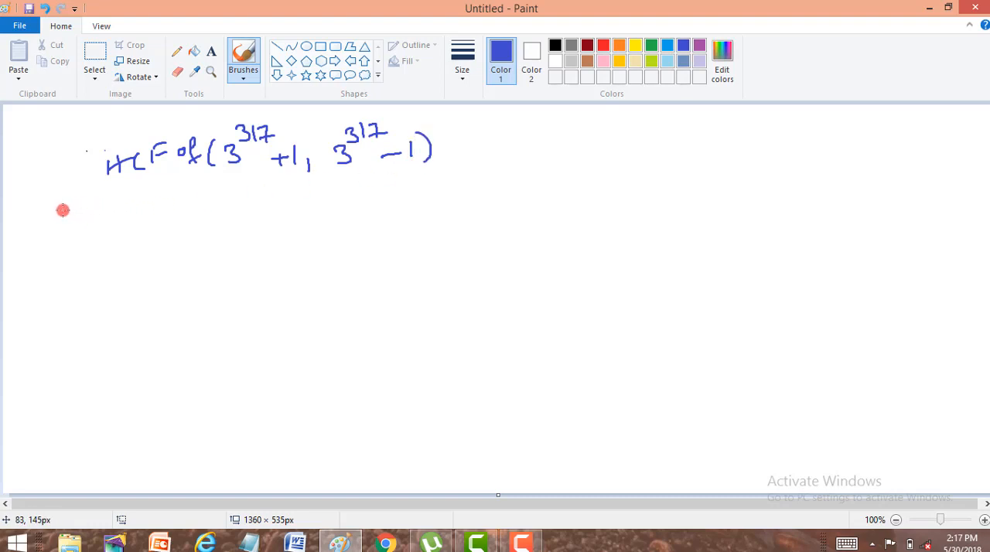
mouse_move(58, 214)
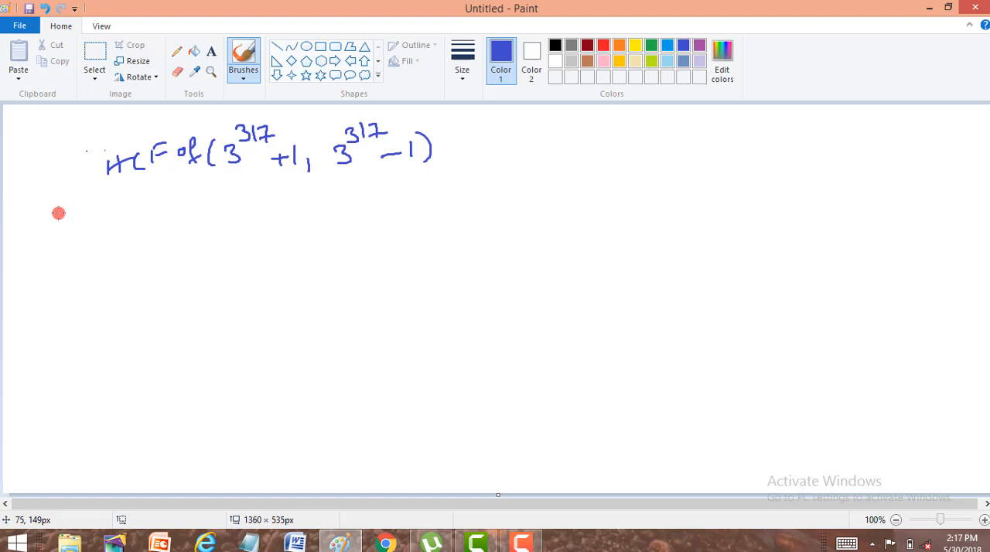
mouse_move(63, 216)
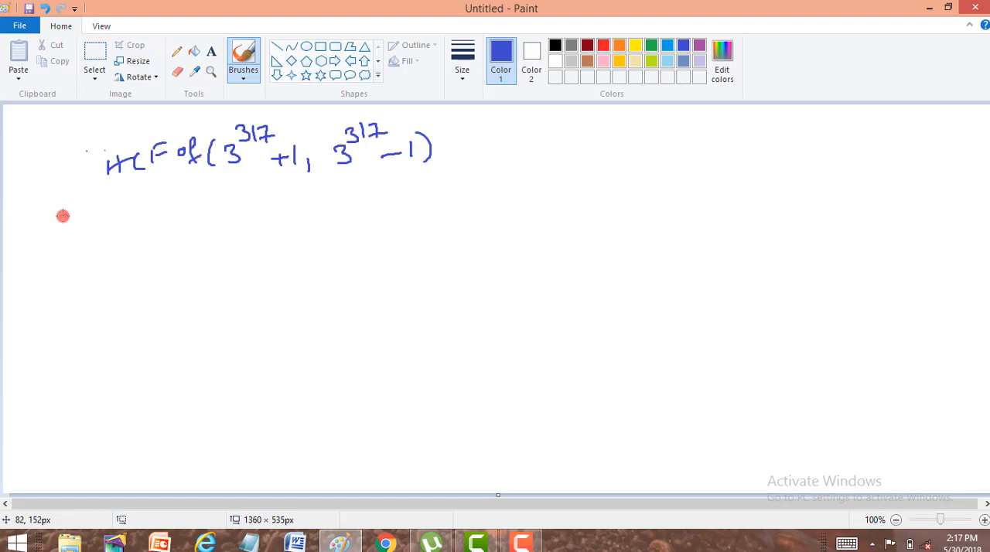
- Write the statement 'HCF of any two consecutive even numbers is 2' below the problem
left_click_drag(62, 224, 101, 220)
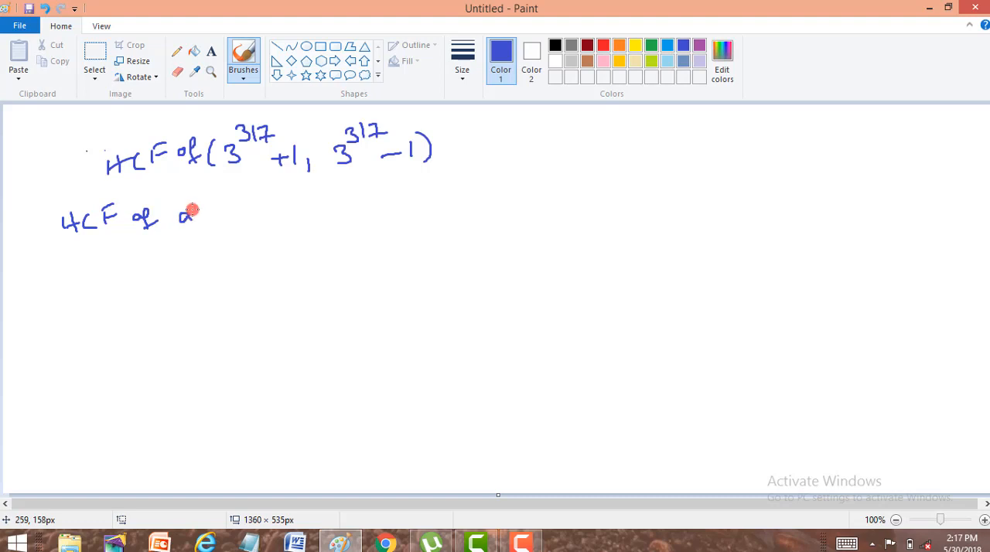
left_click_drag(186, 213, 260, 217)
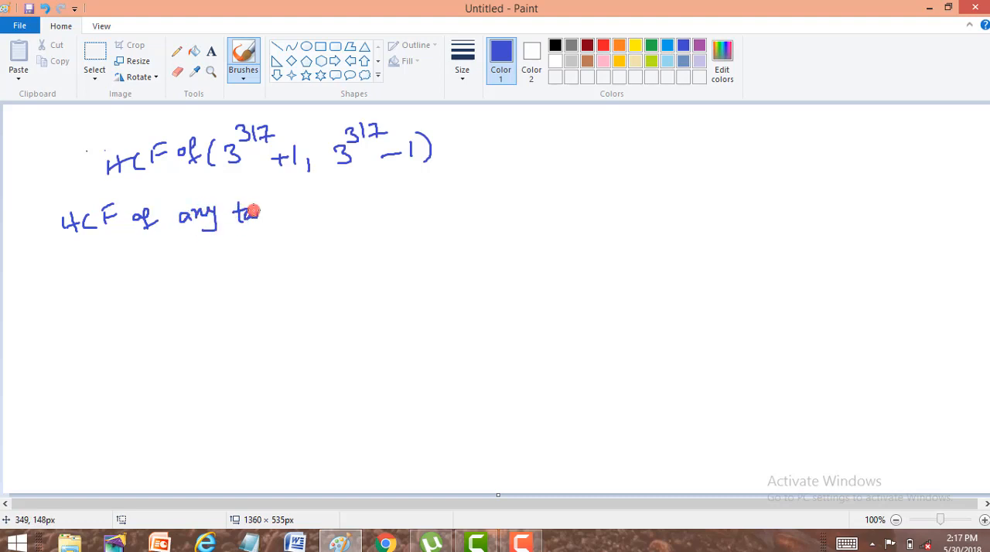
left_click_drag(256, 213, 344, 213)
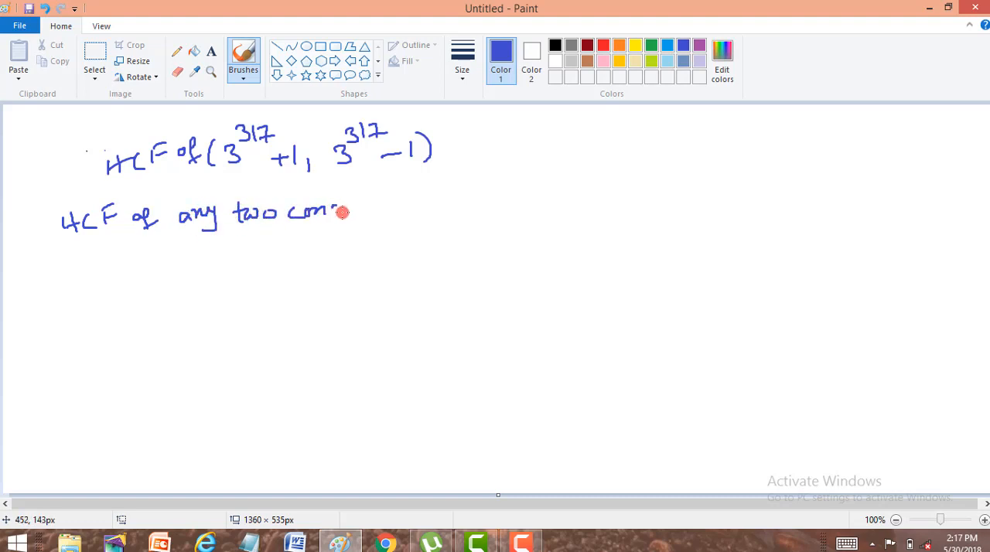
left_click_drag(344, 213, 395, 201)
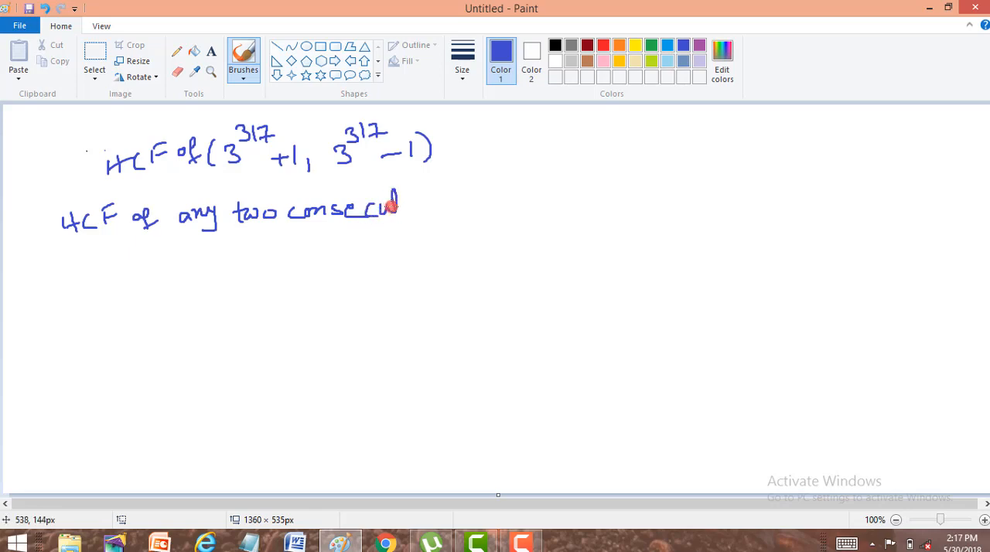
left_click_drag(394, 205, 437, 209)
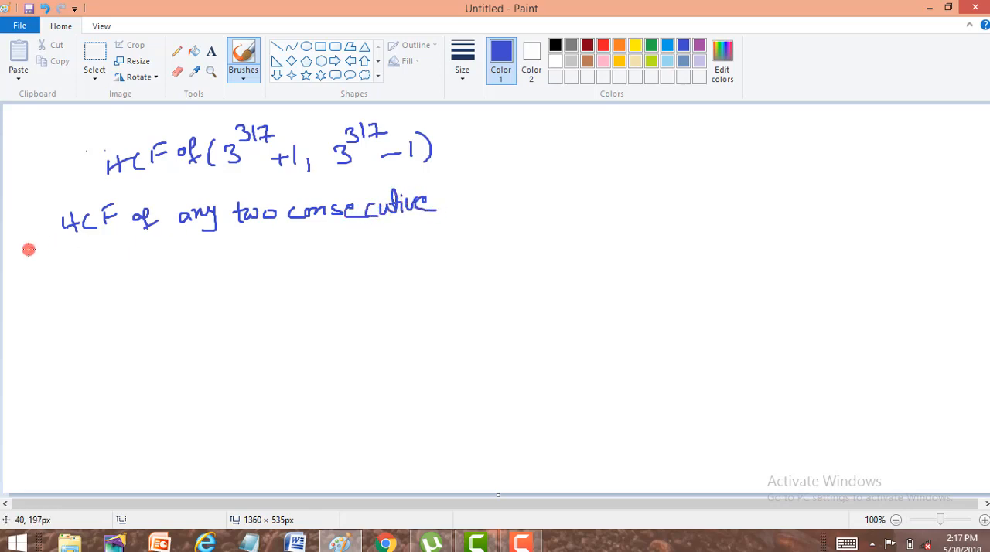
left_click_drag(47, 260, 97, 255)
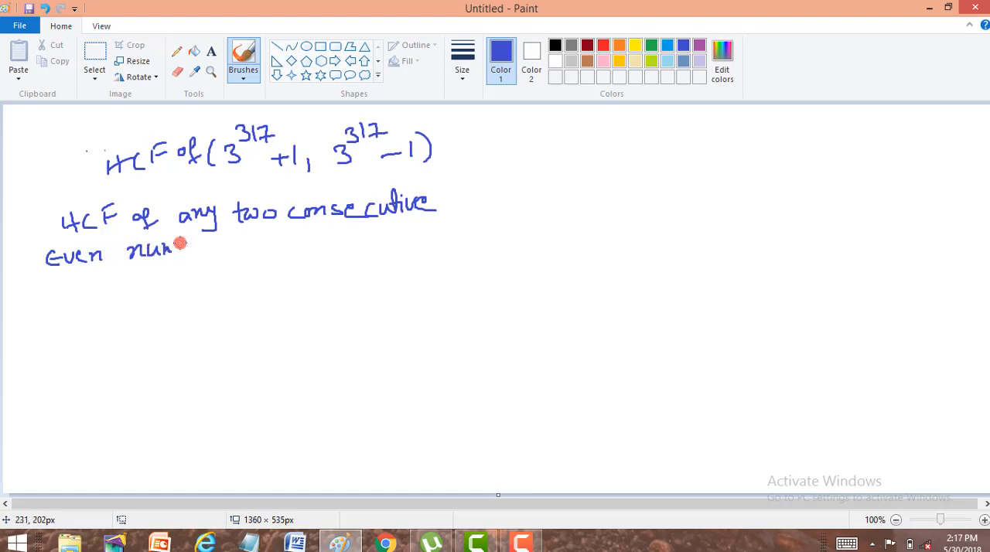
left_click_drag(181, 248, 238, 259)
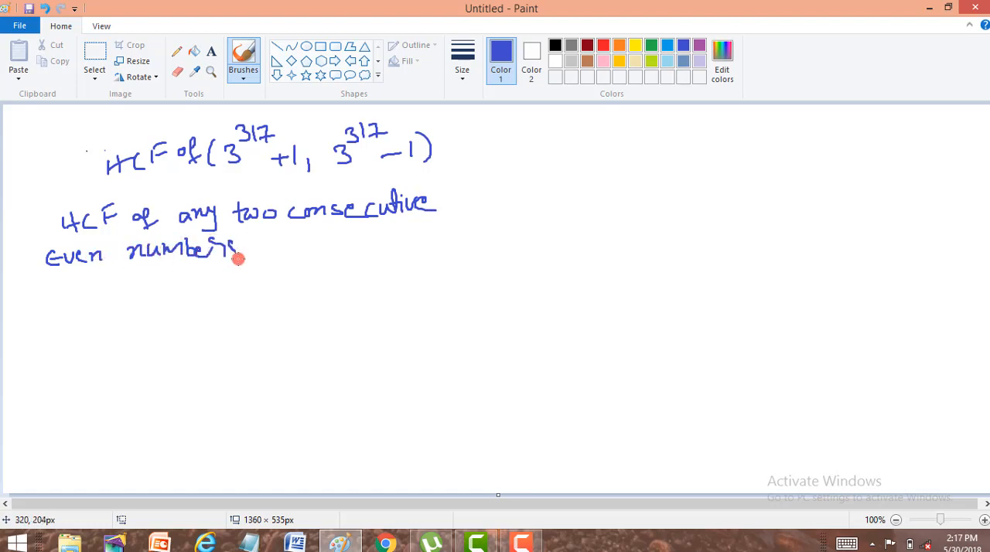
left_click_drag(275, 244, 333, 251)
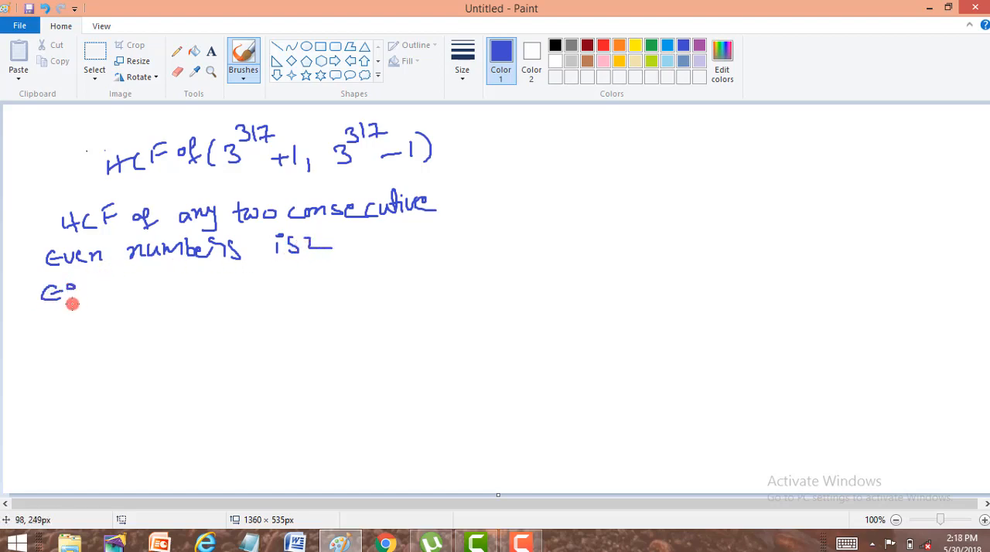
- Add the example line 'eg: HCF(14,16) = 2' beneath the statement
left_click_drag(70, 302, 159, 287)
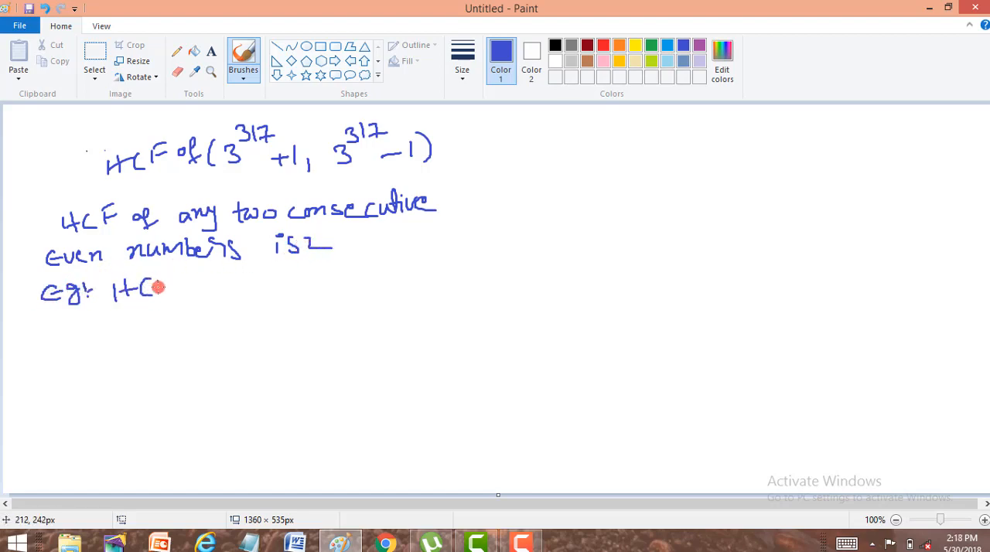
left_click_drag(170, 290, 209, 298)
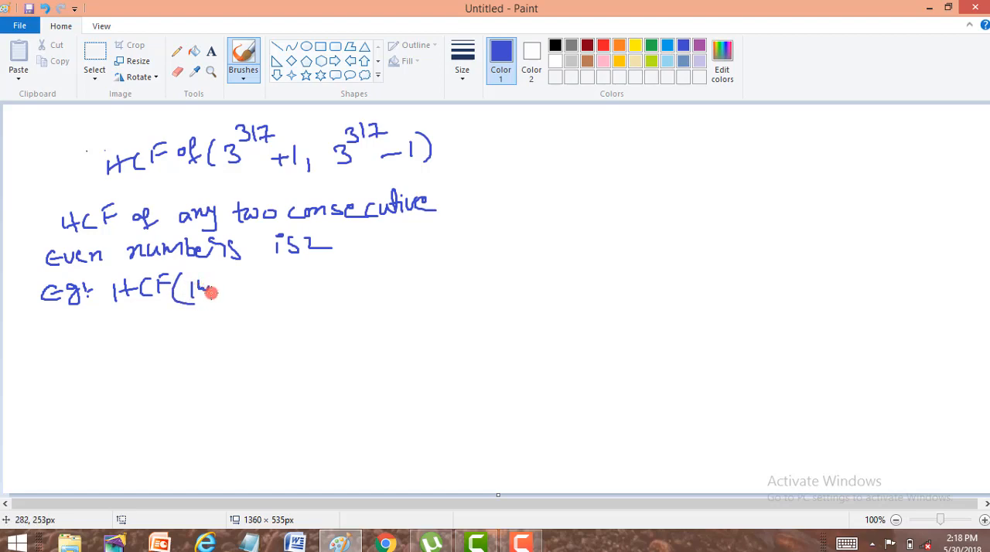
left_click_drag(205, 290, 271, 282)
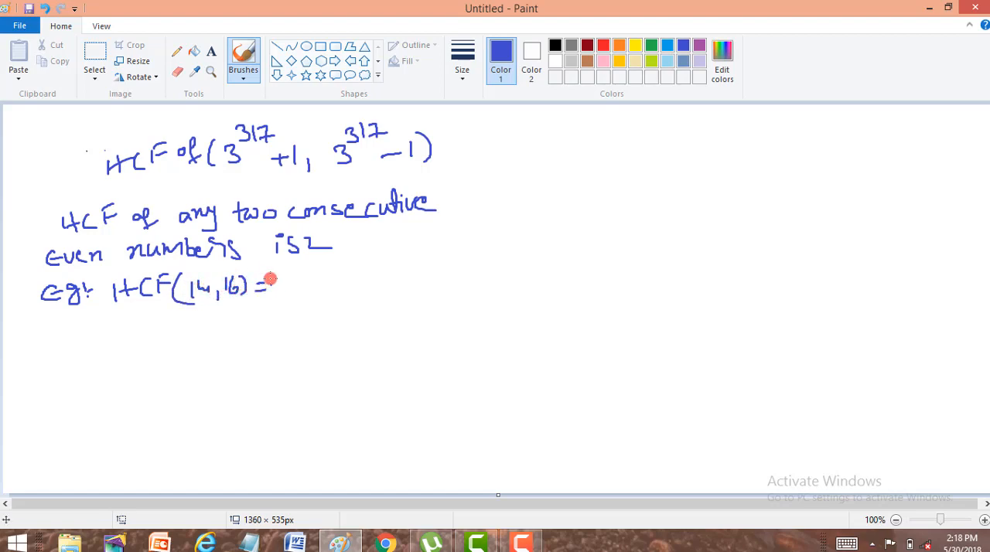
left_click_drag(279, 286, 290, 288)
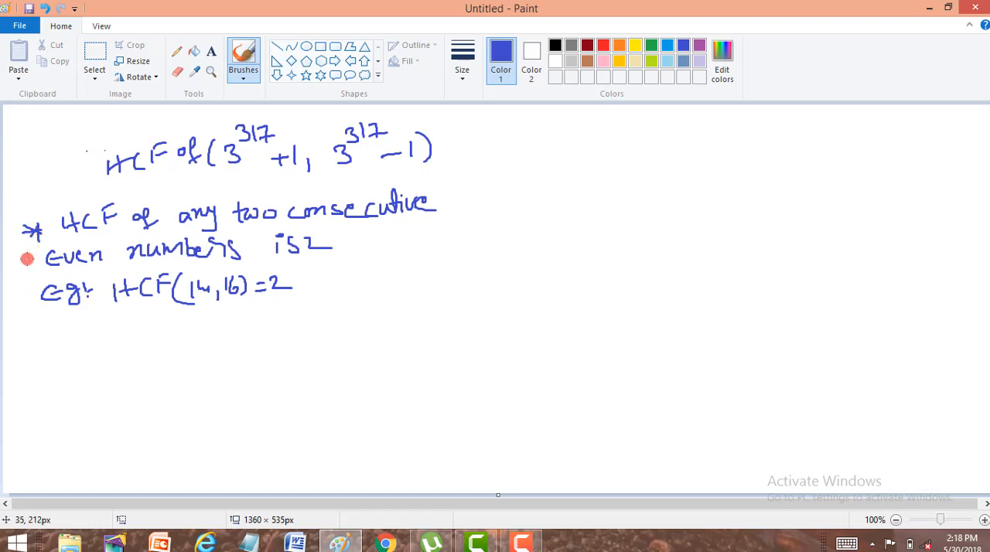
mouse_move(25, 332)
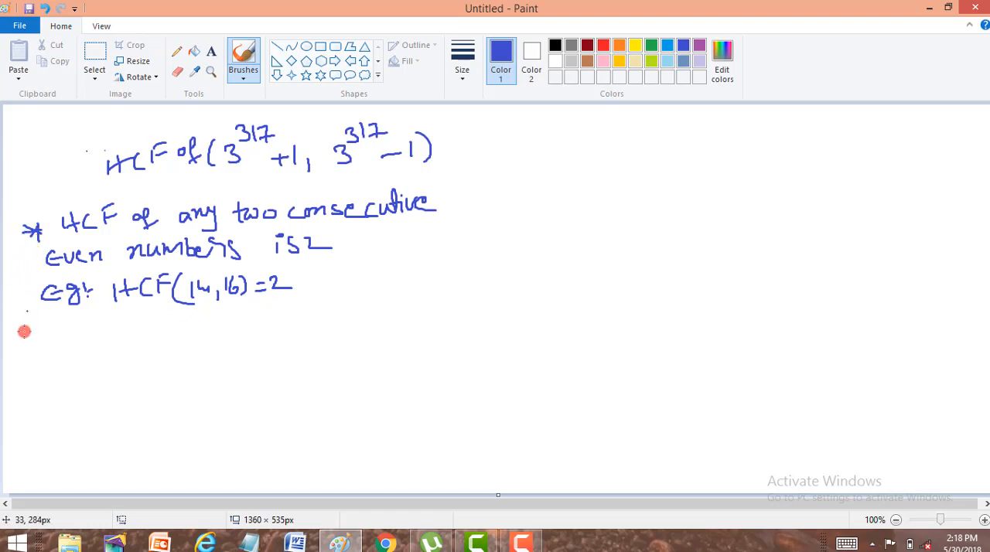
mouse_move(50, 394)
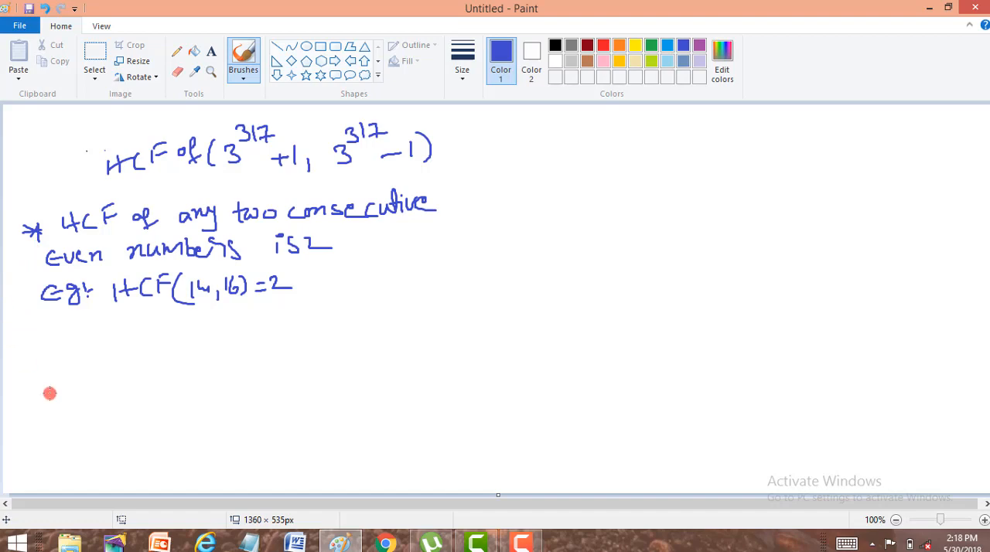
mouse_move(32, 325)
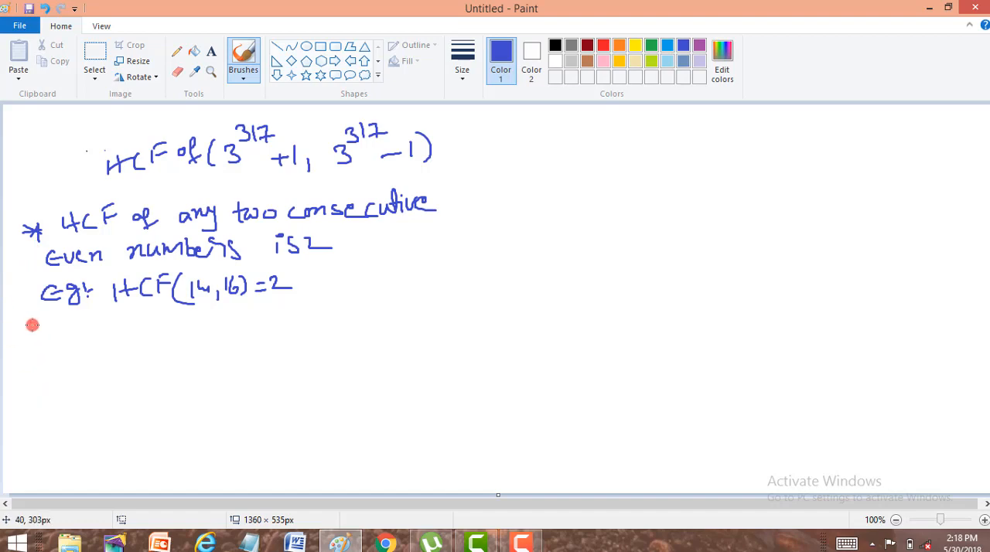
mouse_move(36, 330)
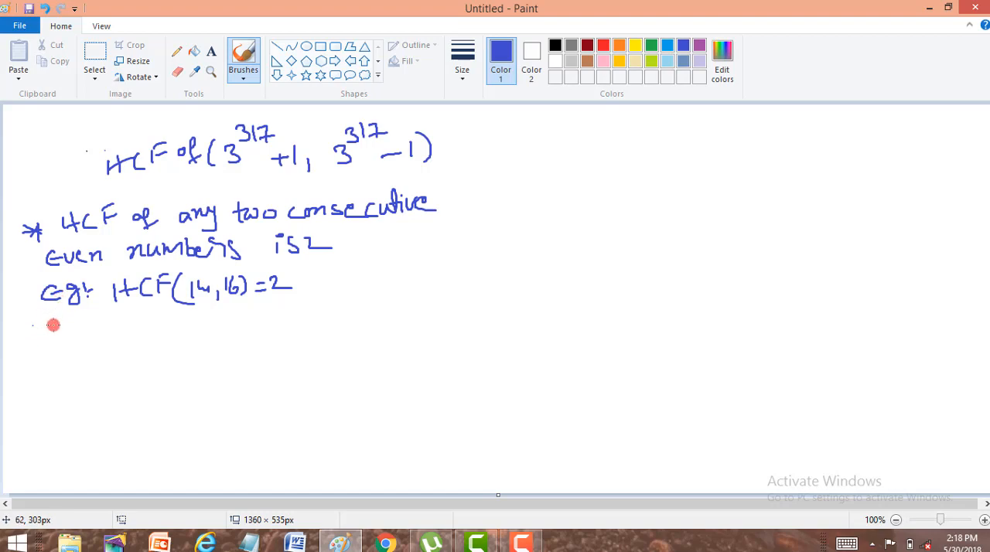
- Handwrite 'w.k.T = (odd)^n = odd' on the line below the example
left_click_drag(54, 328, 73, 329)
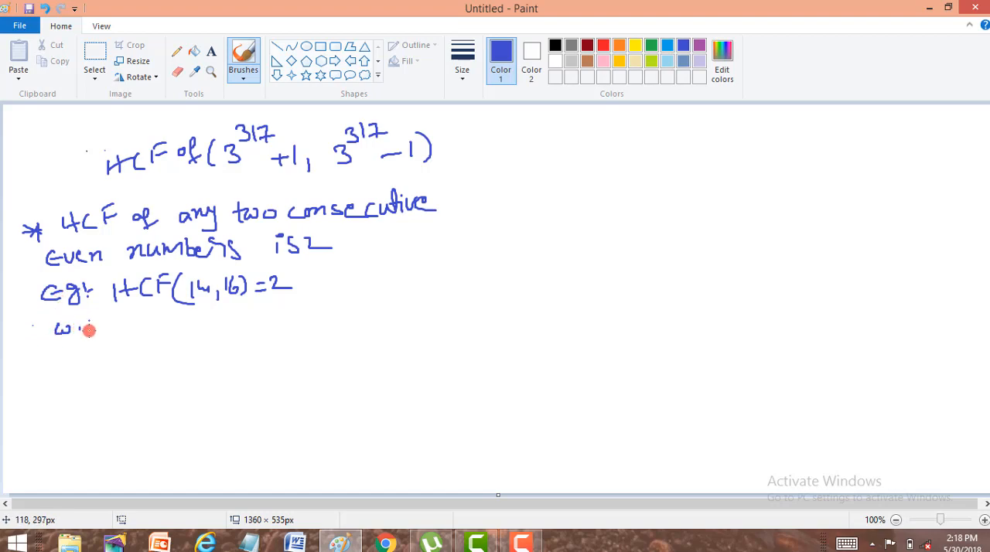
left_click_drag(101, 325, 135, 325)
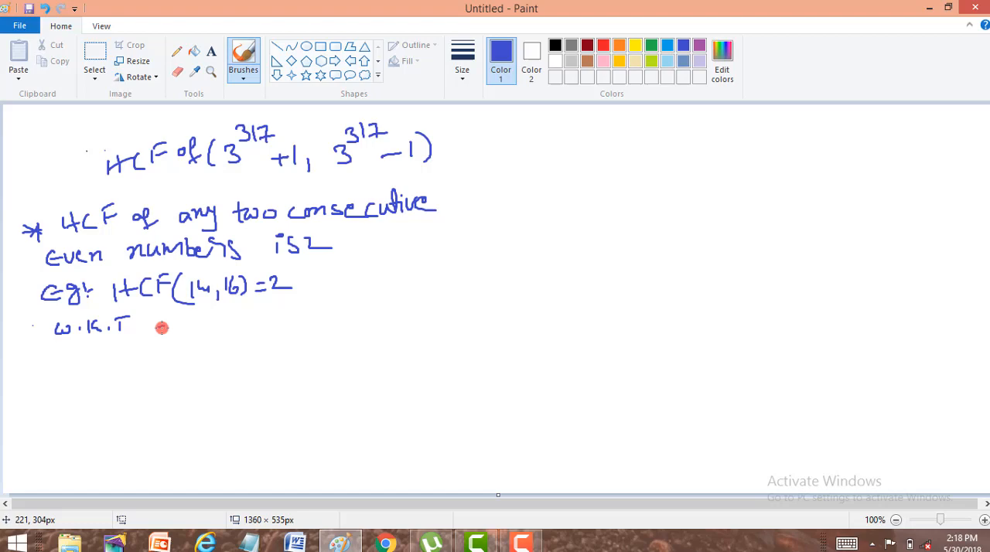
left_click_drag(159, 325, 233, 325)
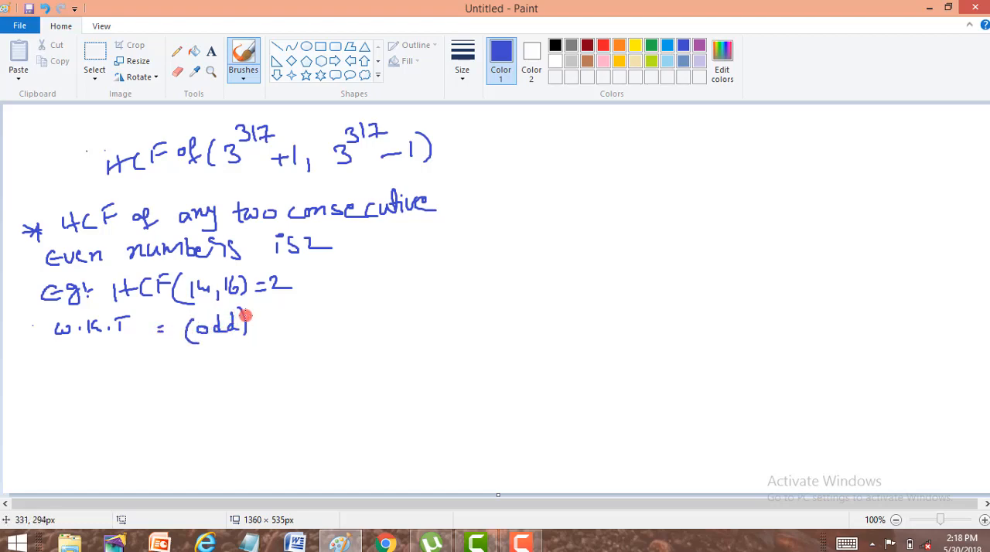
left_click_drag(252, 317, 286, 329)
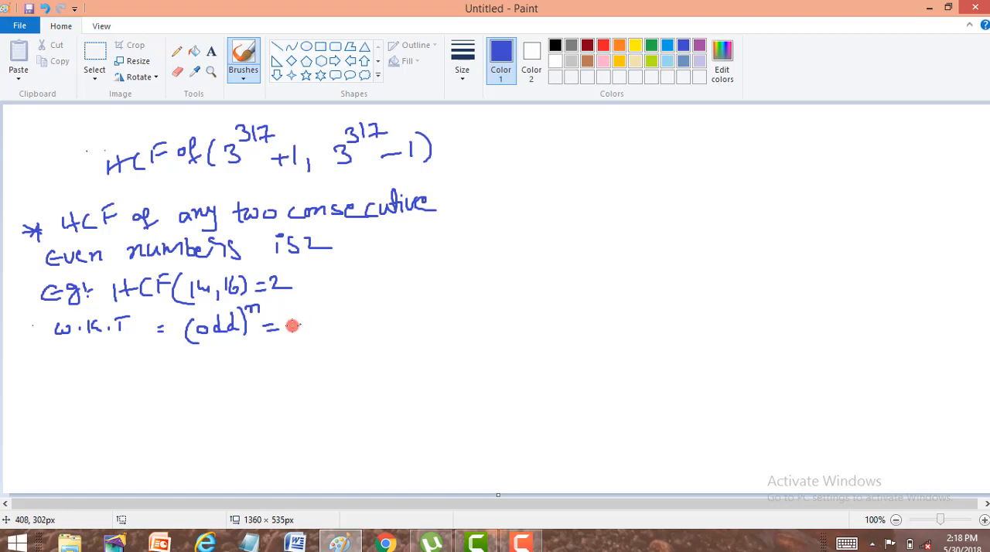
left_click_drag(290, 325, 332, 325)
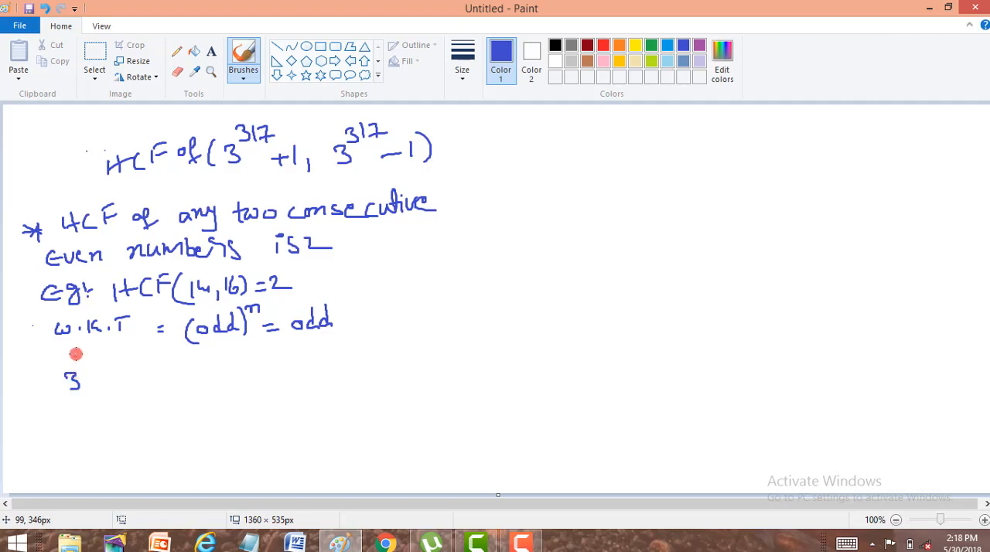
- Write the parity lines 3^317 = odd, 3^317+1 = odd+1 = even, 3^317−1 = even
left_click_drag(77, 356, 105, 356)
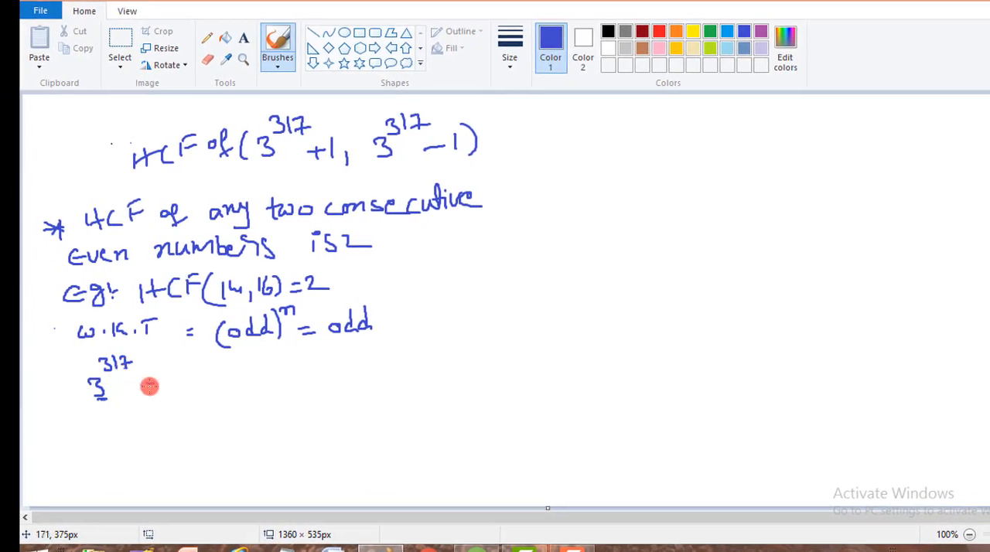
left_click_drag(155, 383, 216, 379)
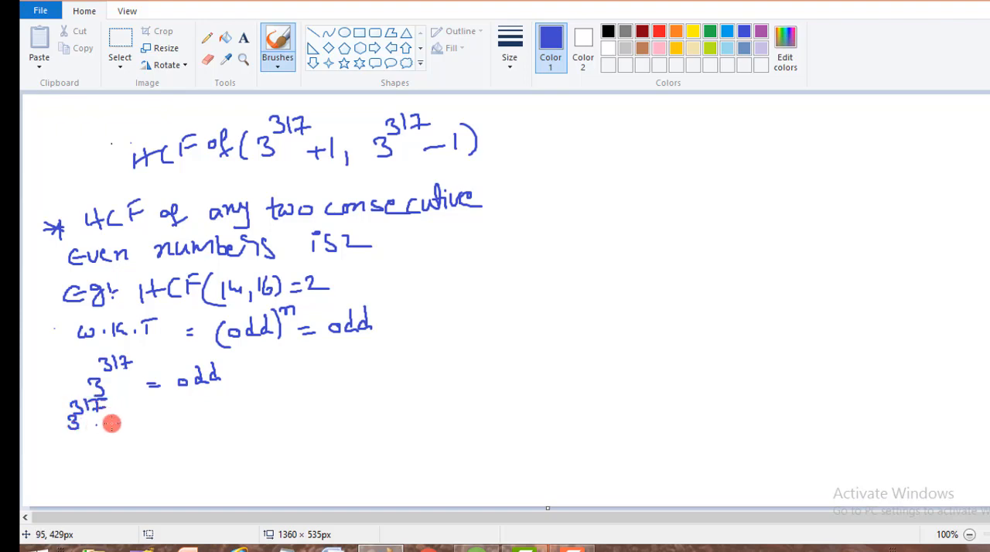
left_click_drag(110, 423, 205, 414)
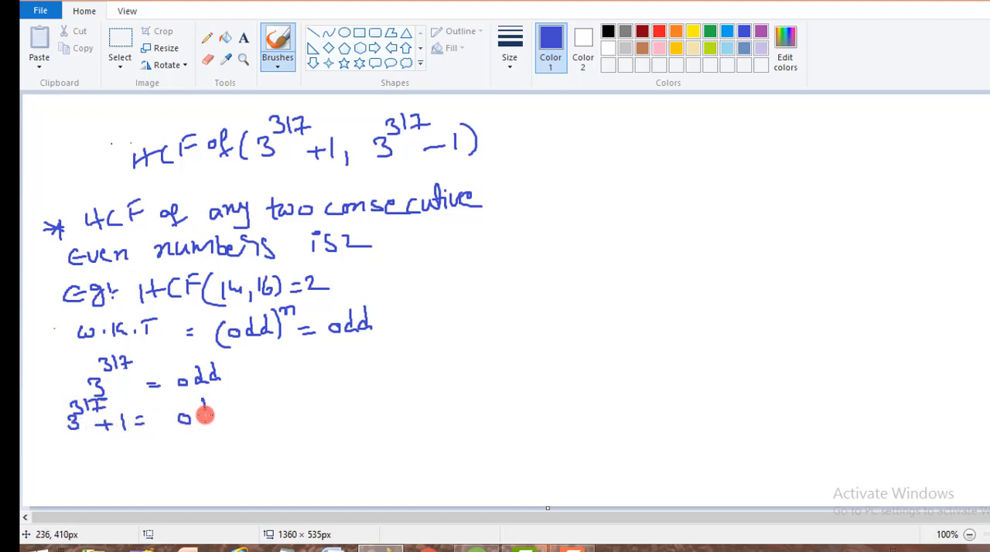
left_click_drag(205, 414, 263, 410)
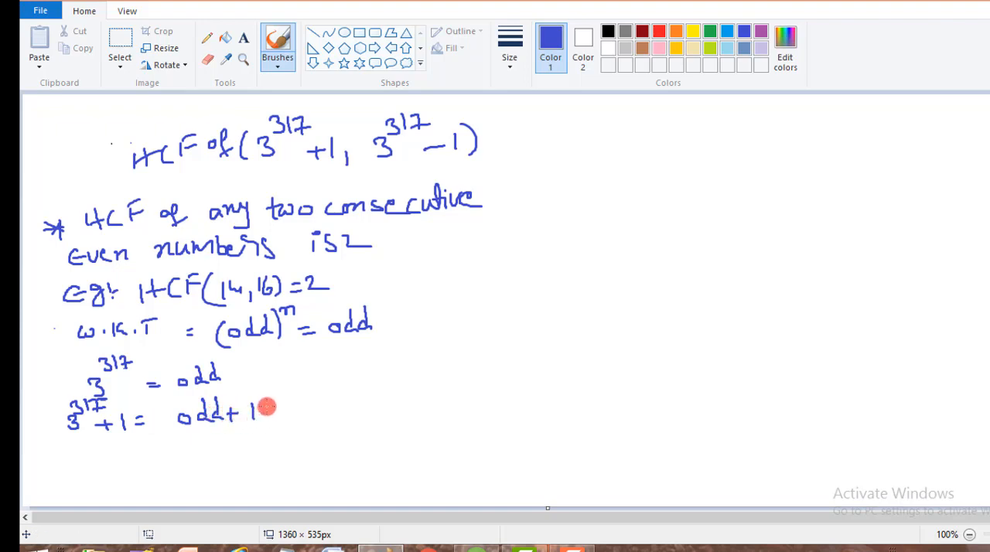
left_click_drag(286, 408, 329, 409)
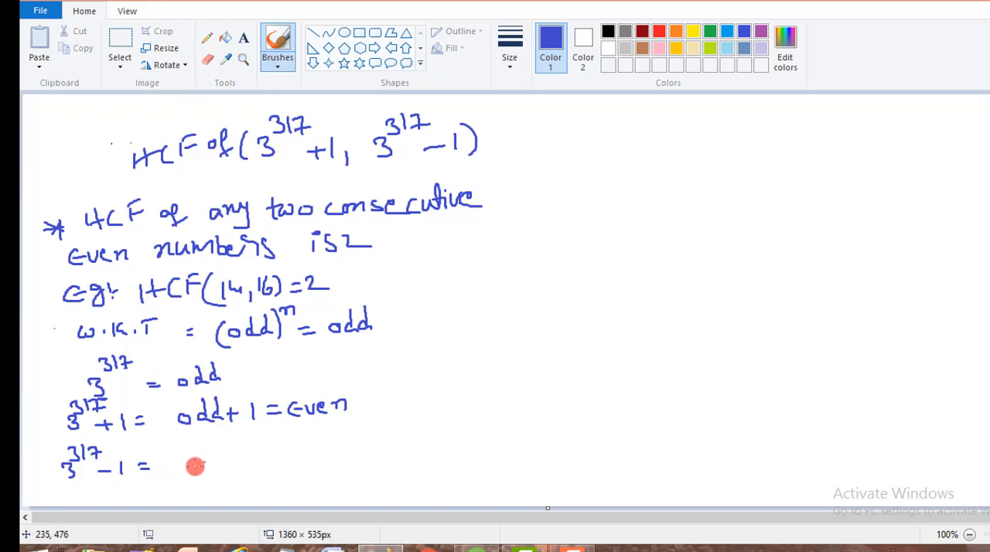
left_click_drag(194, 467, 244, 464)
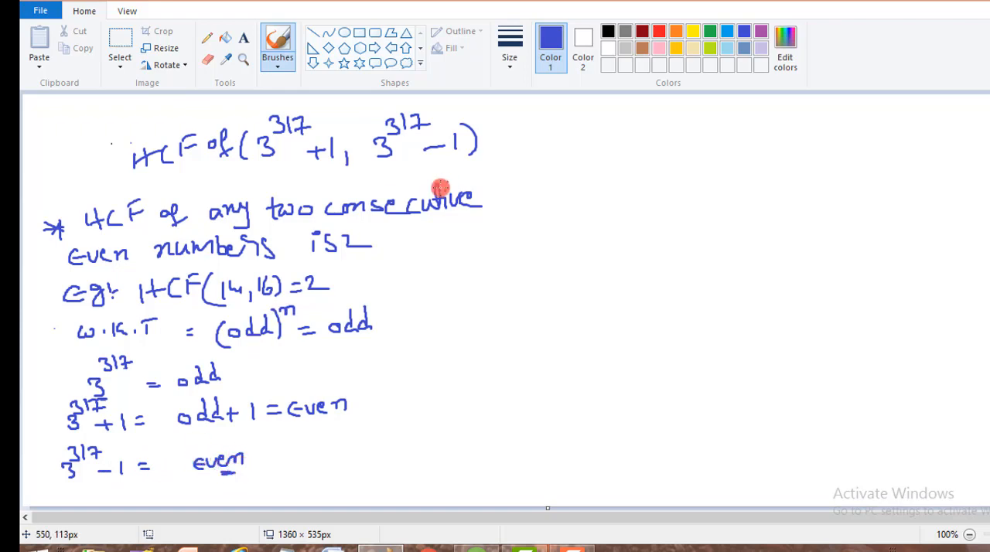
mouse_move(528, 118)
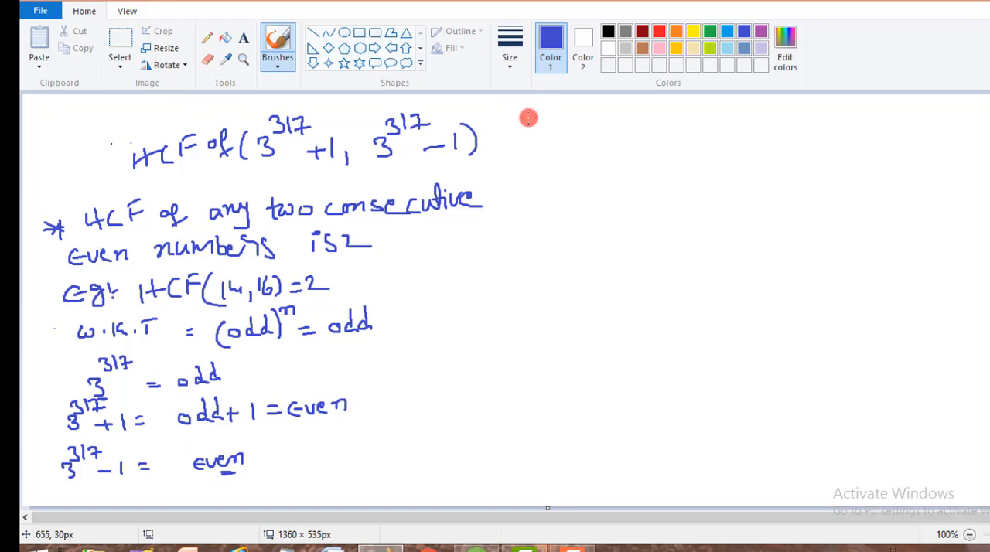
mouse_move(533, 136)
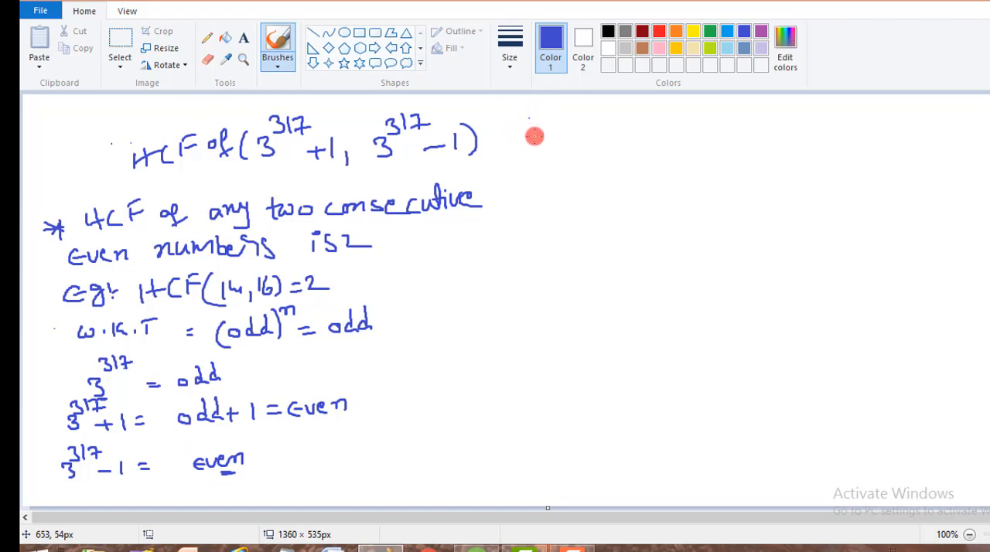
- Draw an arrow and rewrite HCF(3^317+1, 3^317−1) to the right of the problem
left_click_drag(507, 147, 550, 136)
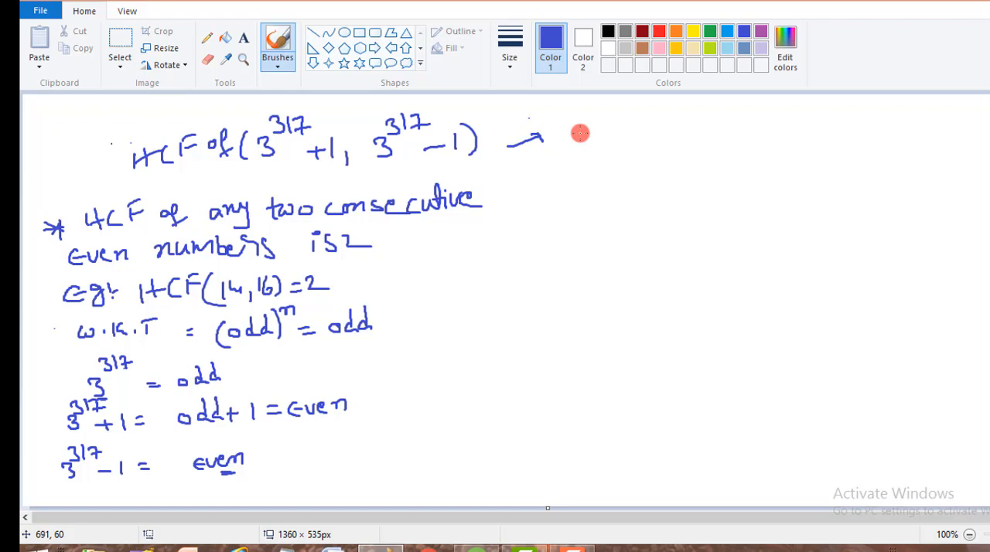
left_click_drag(573, 139, 619, 139)
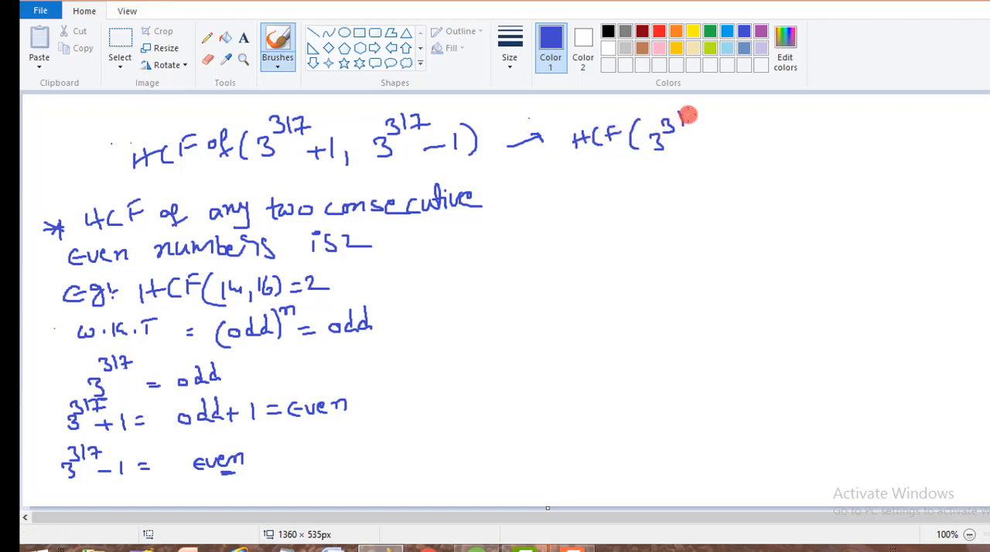
left_click_drag(688, 124, 719, 147)
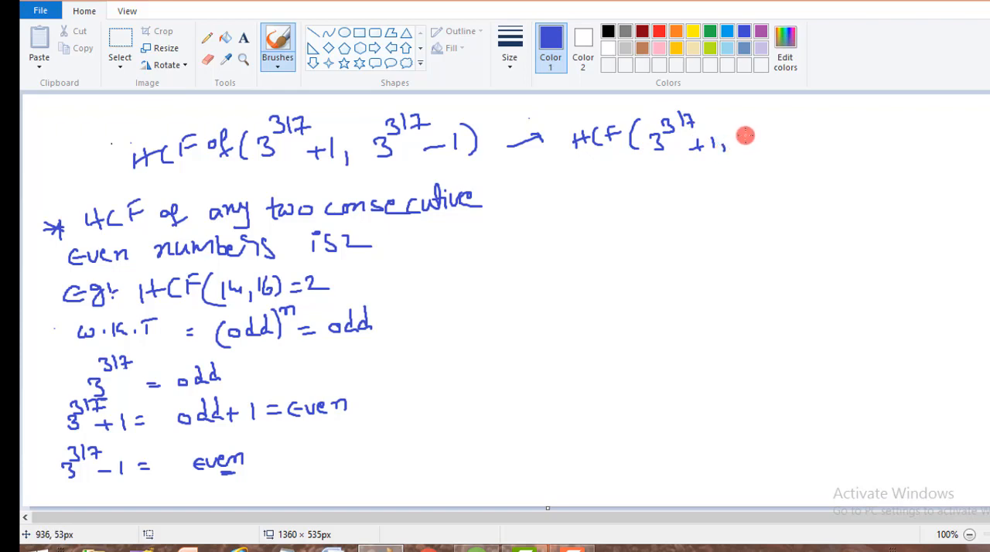
left_click_drag(744, 135, 760, 122)
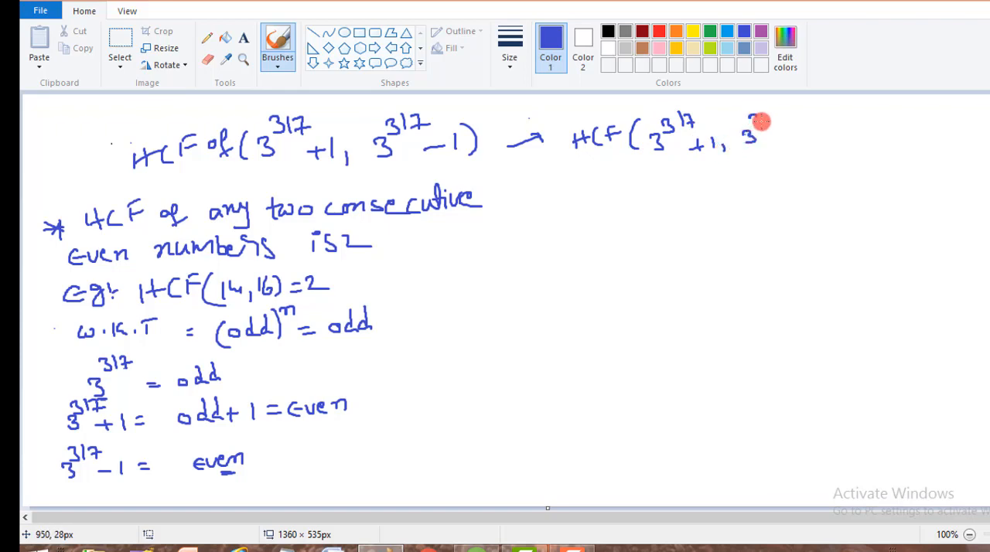
left_click_drag(762, 124, 797, 136)
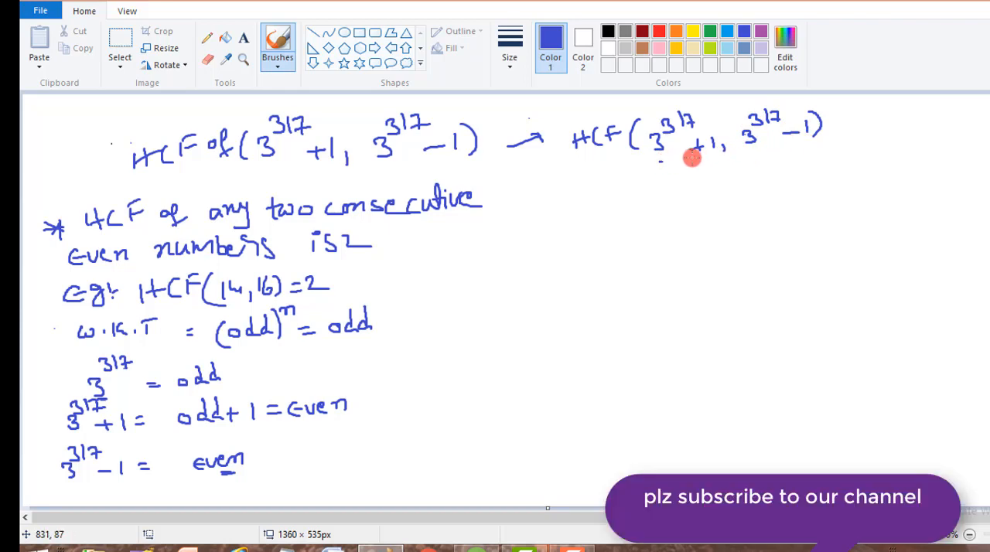
- Mark both terms as even and add a circled 2 beside the expression
left_click_drag(661, 159, 724, 174)
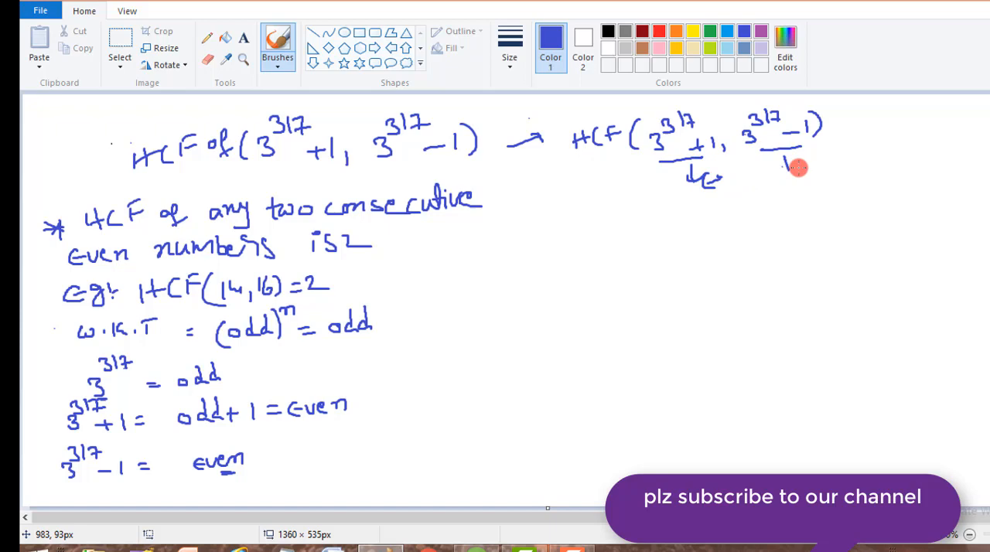
left_click_drag(789, 166, 805, 185)
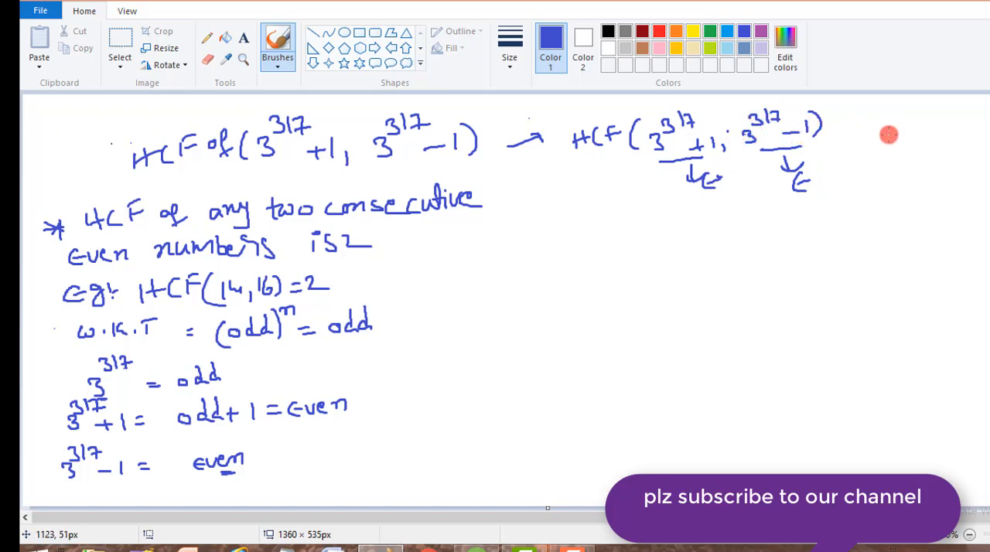
left_click_drag(858, 147, 898, 139)
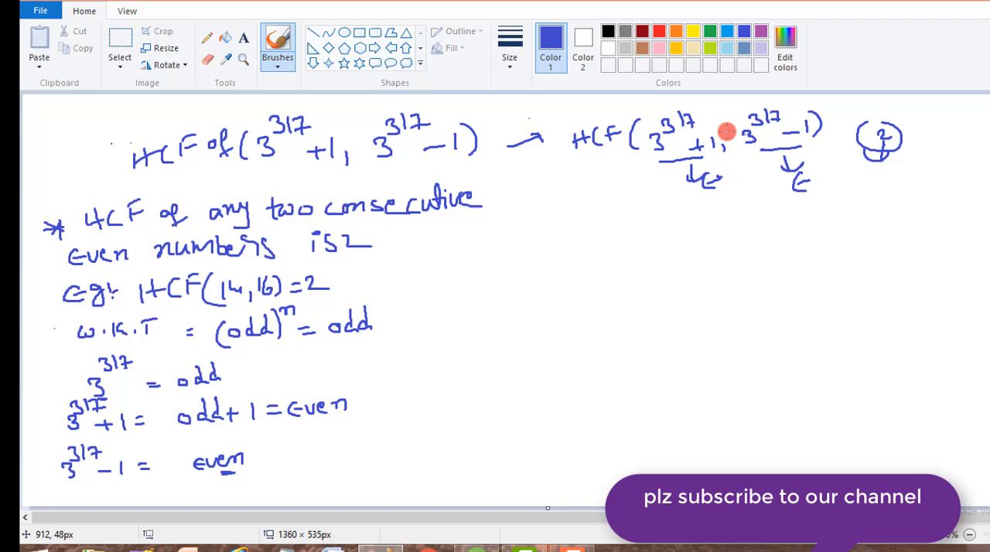
mouse_move(843, 125)
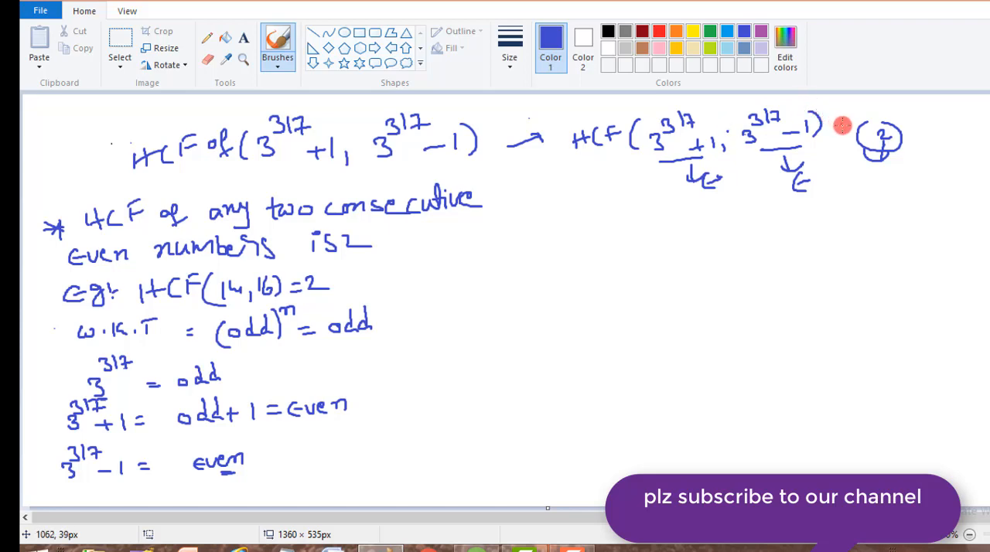
mouse_move(602, 174)
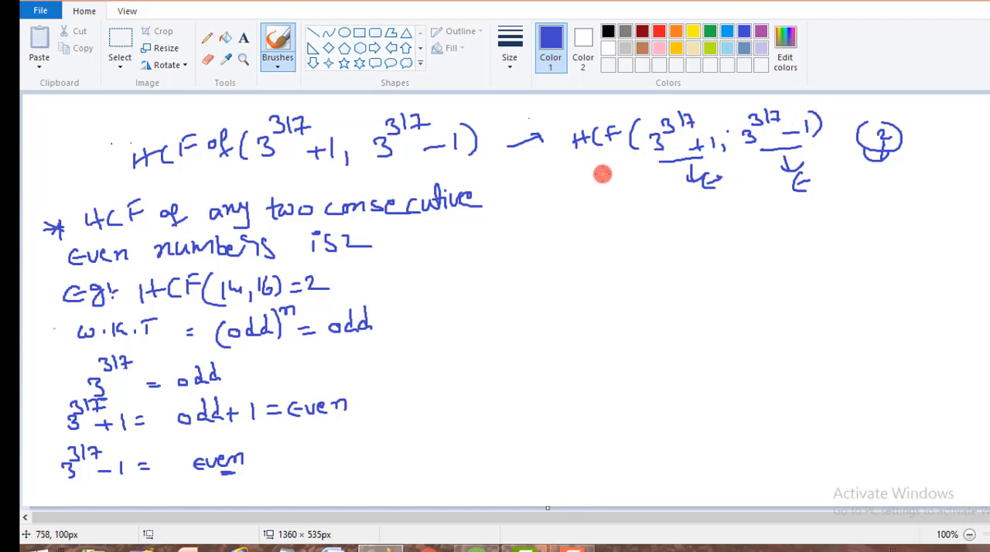
mouse_move(554, 198)
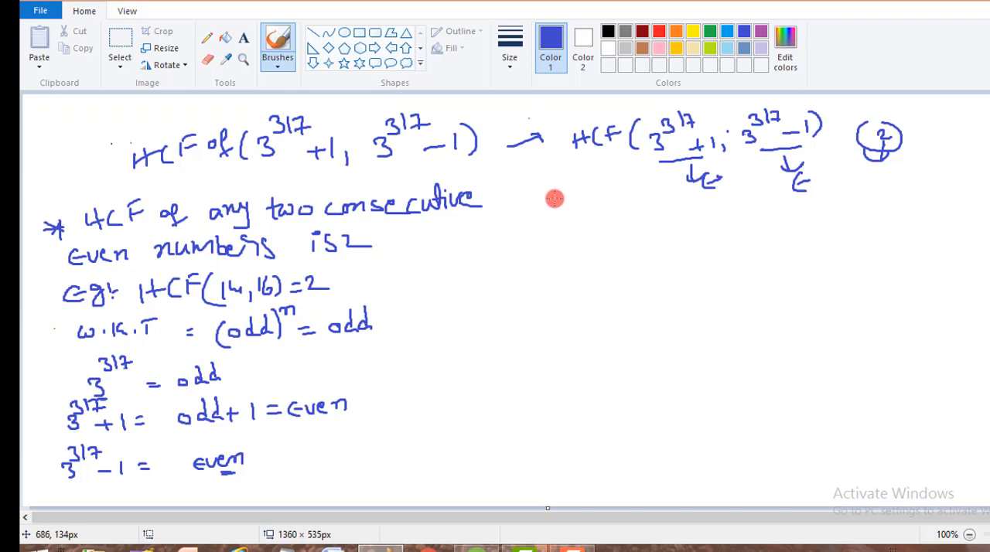
mouse_move(574, 202)
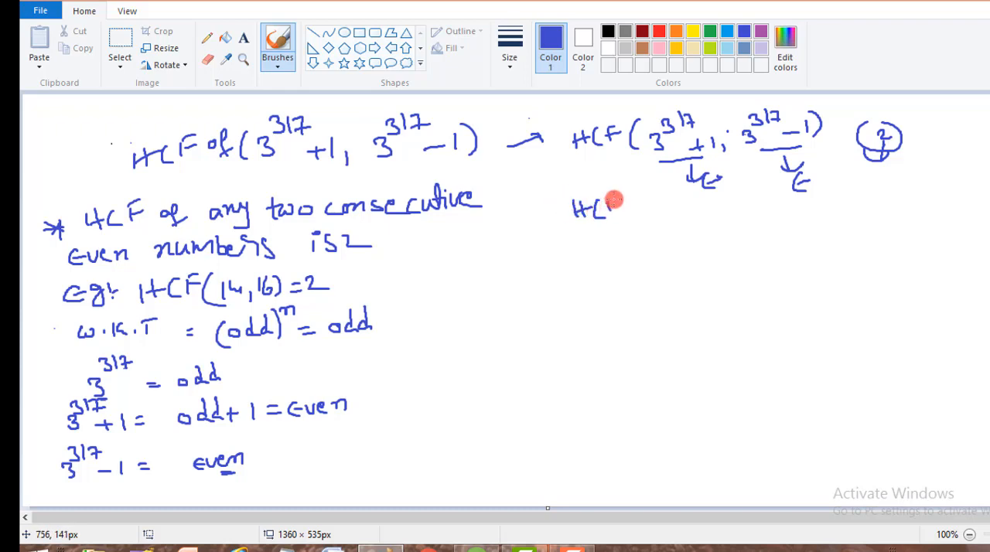
- Write HCF(3^317+1, 3^317−1) = 2 beneath the right-hand expression
left_click_drag(615, 205, 658, 213)
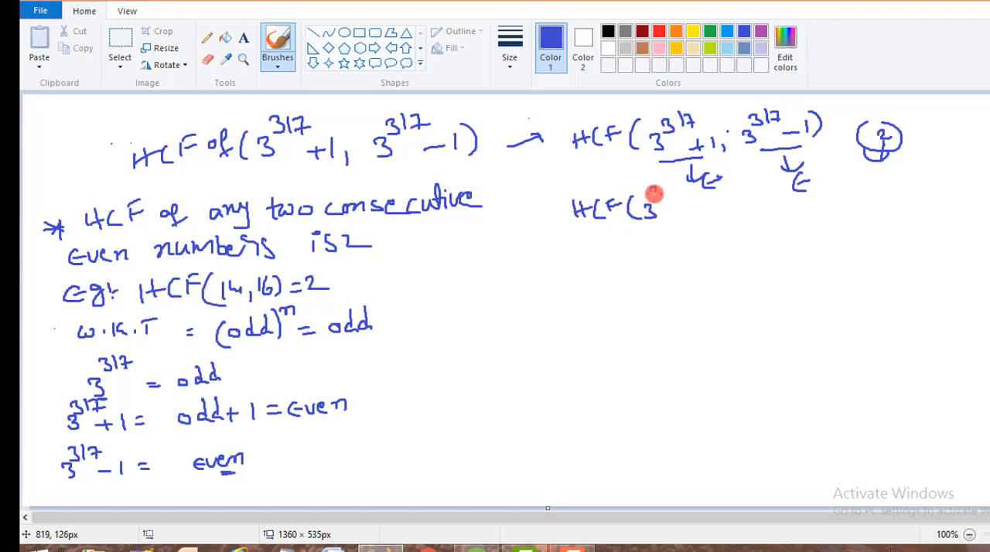
left_click_drag(661, 209, 700, 208)
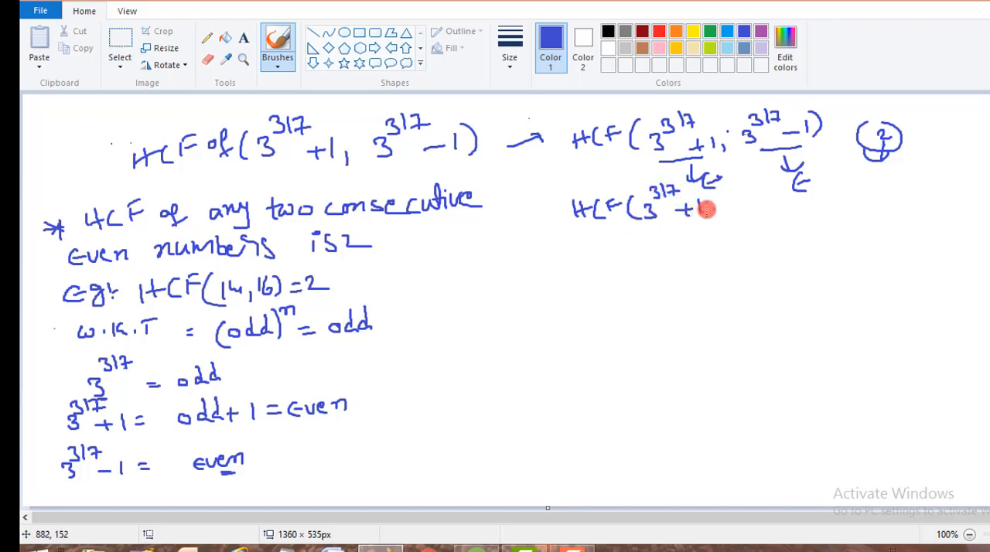
left_click_drag(712, 209, 742, 201)
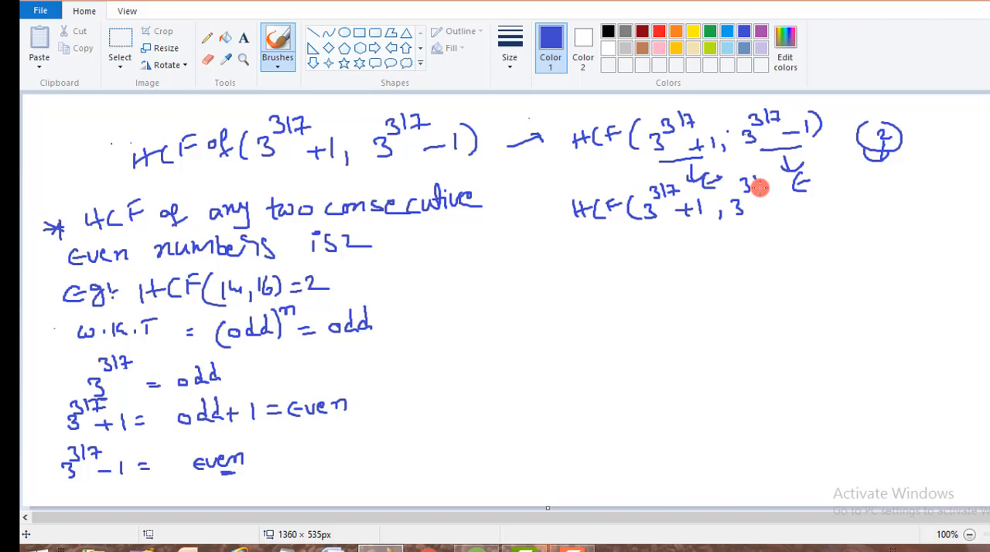
left_click_drag(762, 190, 808, 205)
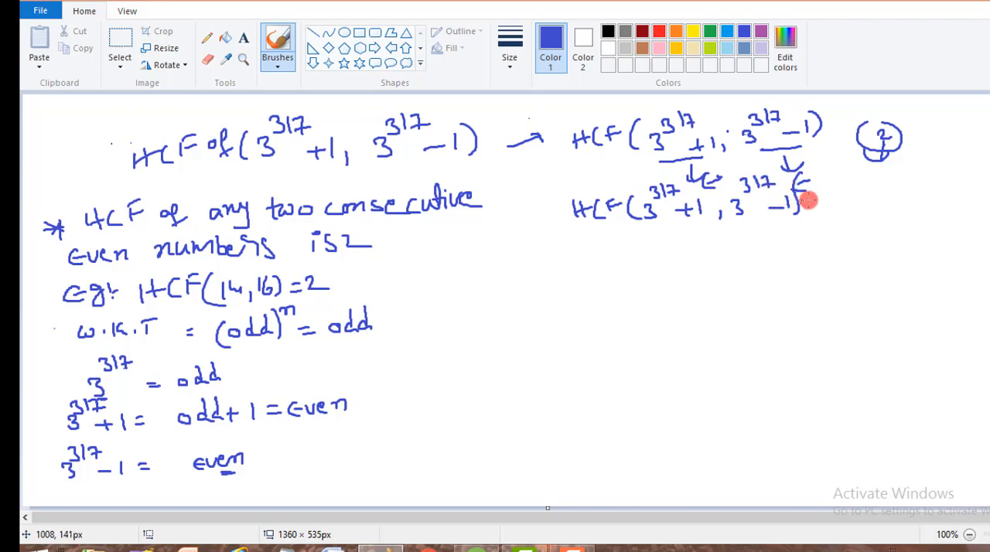
left_click_drag(805, 201, 843, 209)
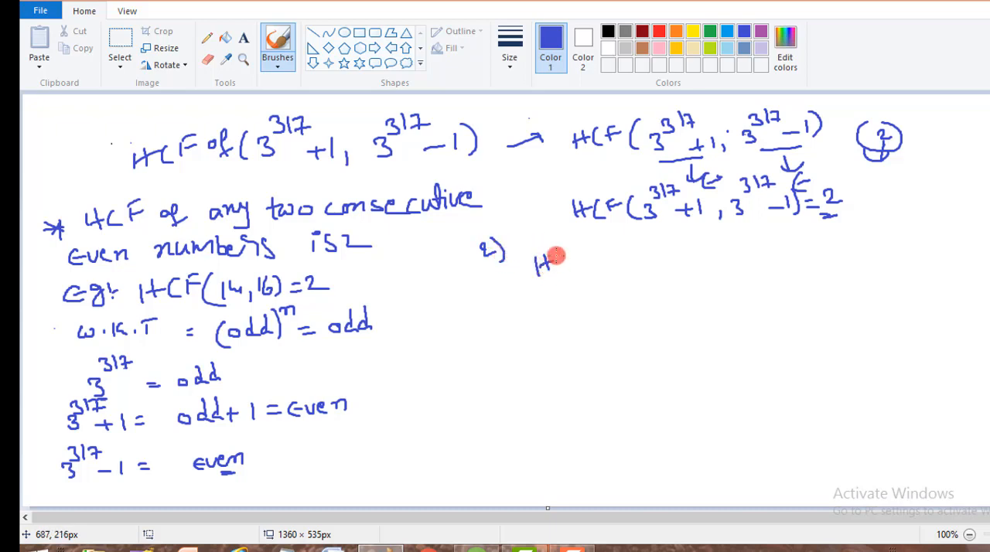
- Handwrite HCF(5^2018+1, 5^2018−1) = 2 as item 2 below the first answer
left_click_drag(541, 263, 611, 263)
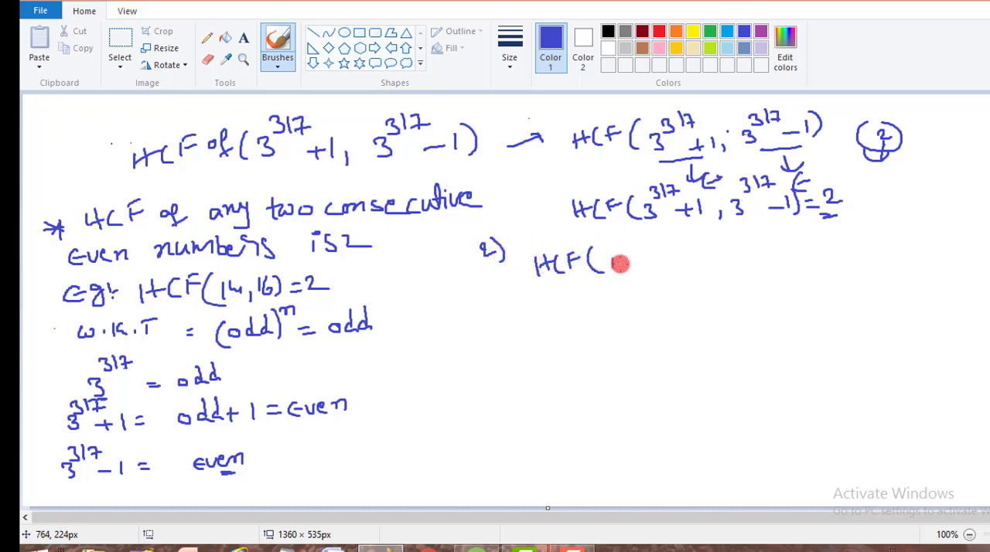
left_click_drag(618, 263, 634, 240)
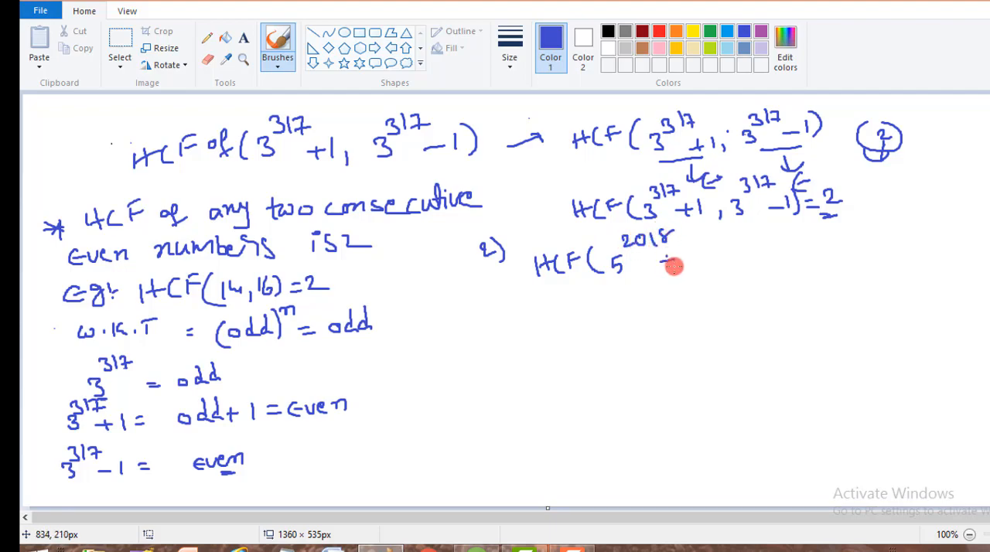
left_click_drag(665, 259, 742, 255)
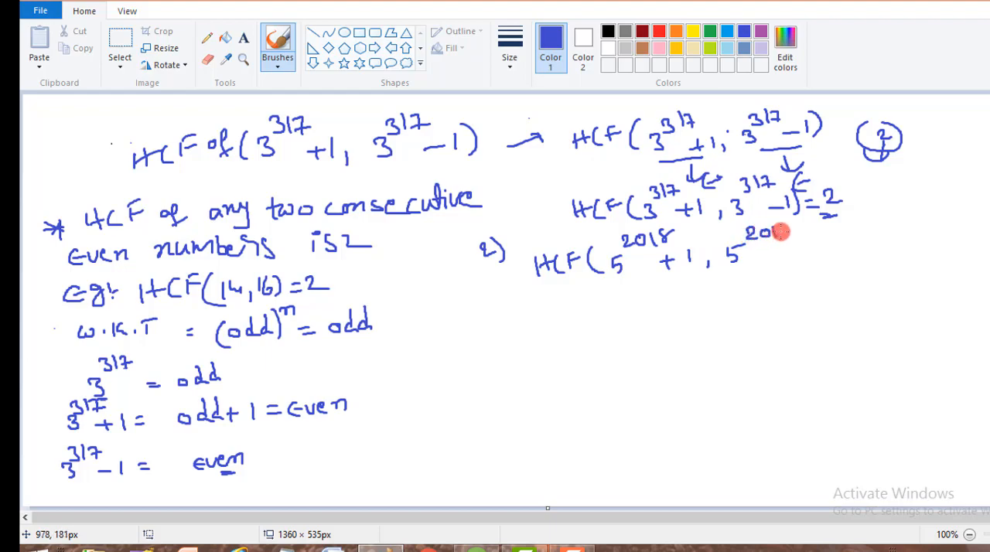
left_click_drag(781, 232, 812, 256)
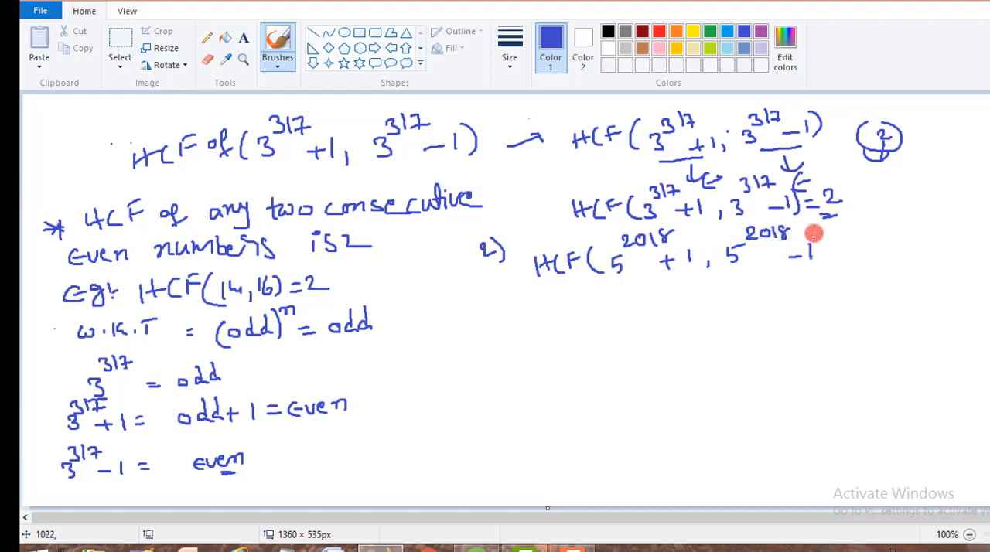
left_click_drag(808, 232, 820, 267)
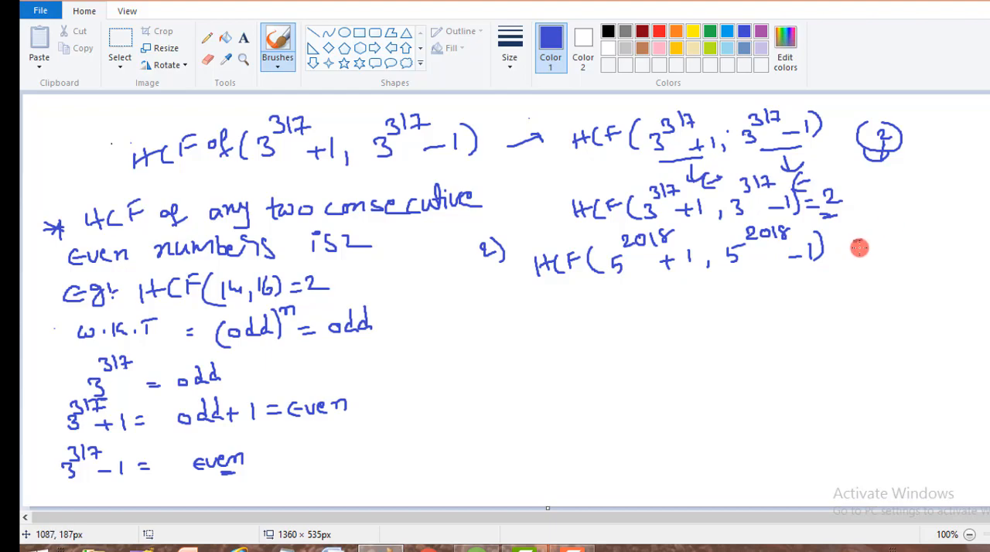
left_click_drag(850, 238, 897, 240)
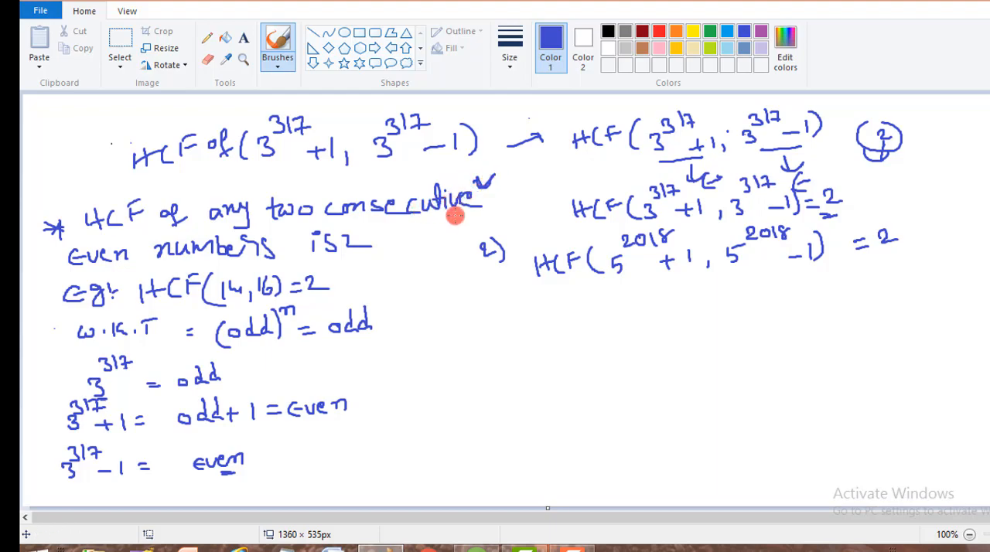
mouse_move(430, 227)
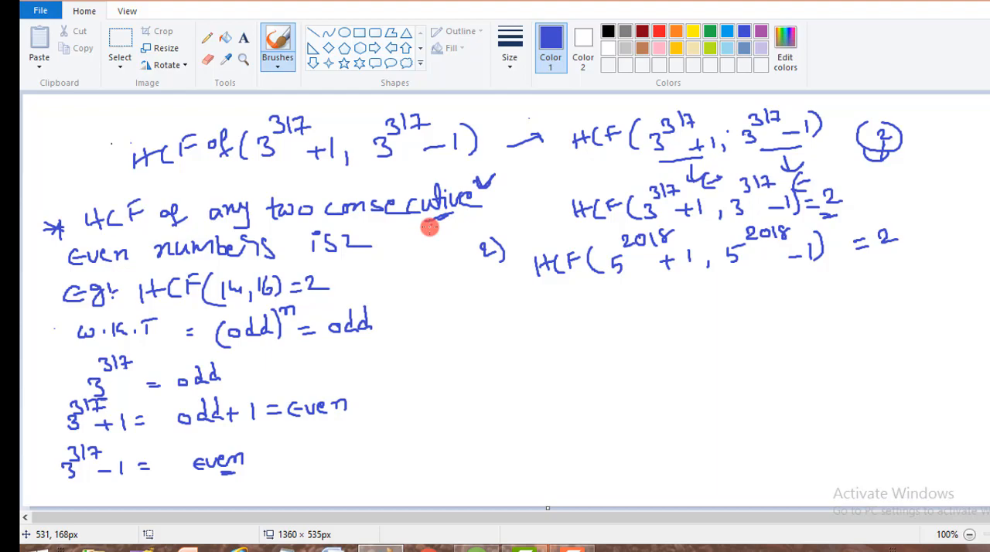
mouse_move(372, 227)
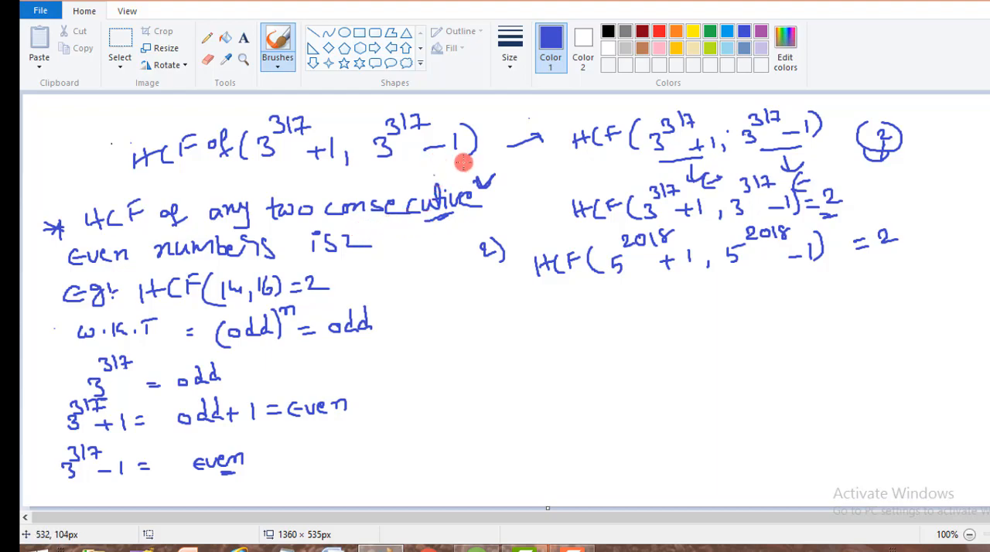
mouse_move(457, 165)
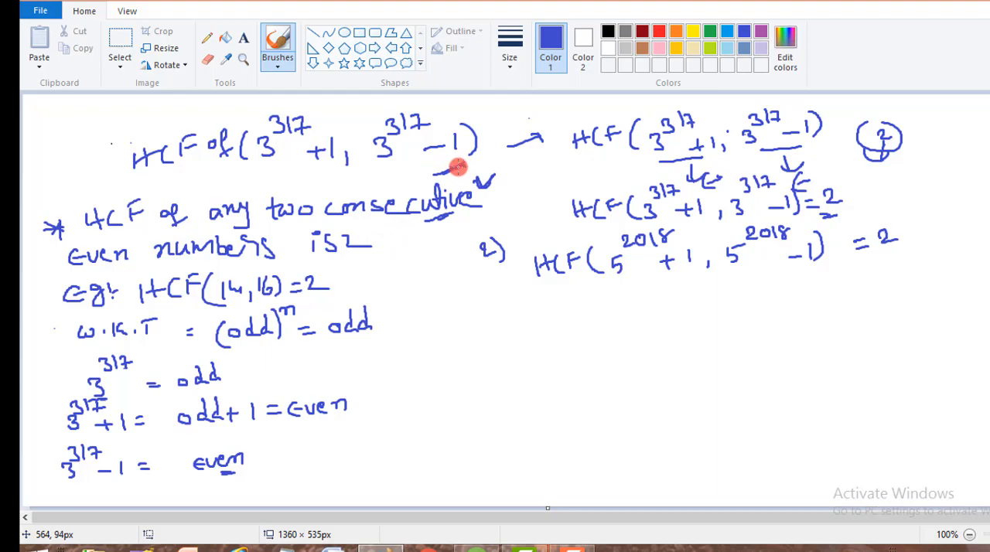
mouse_move(458, 162)
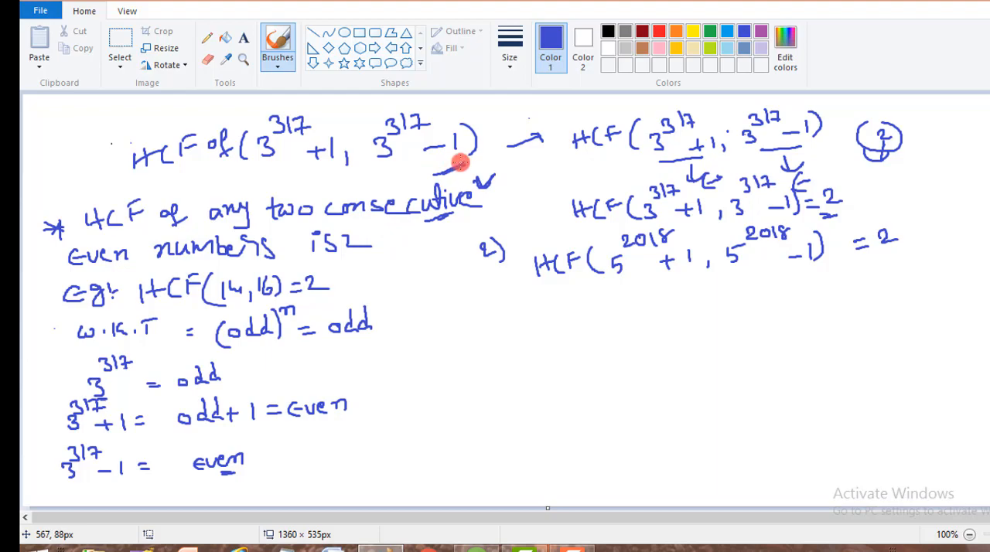